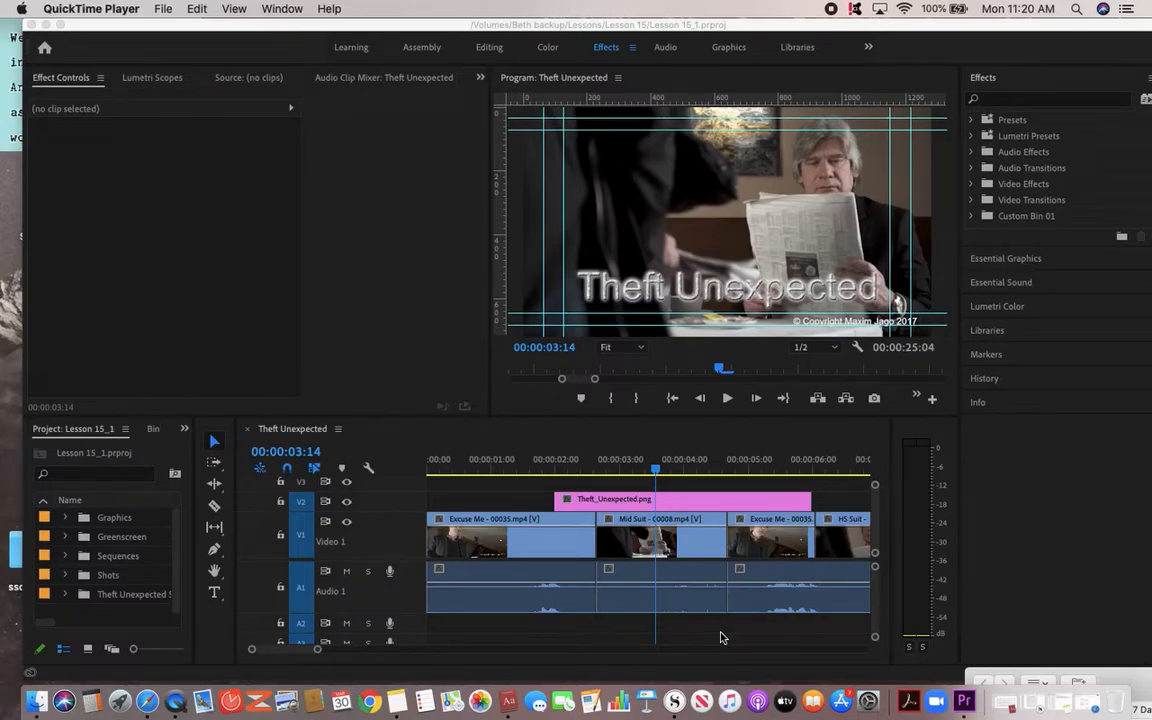
mouse_move(444, 264)
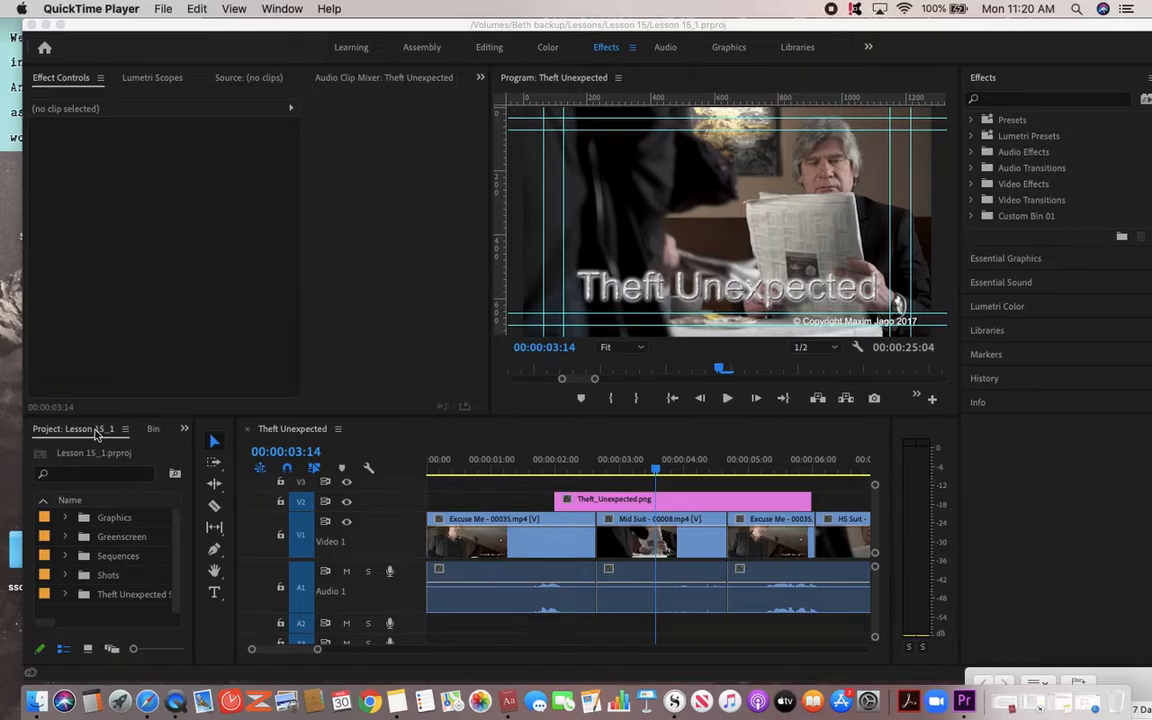
mouse_move(98, 438)
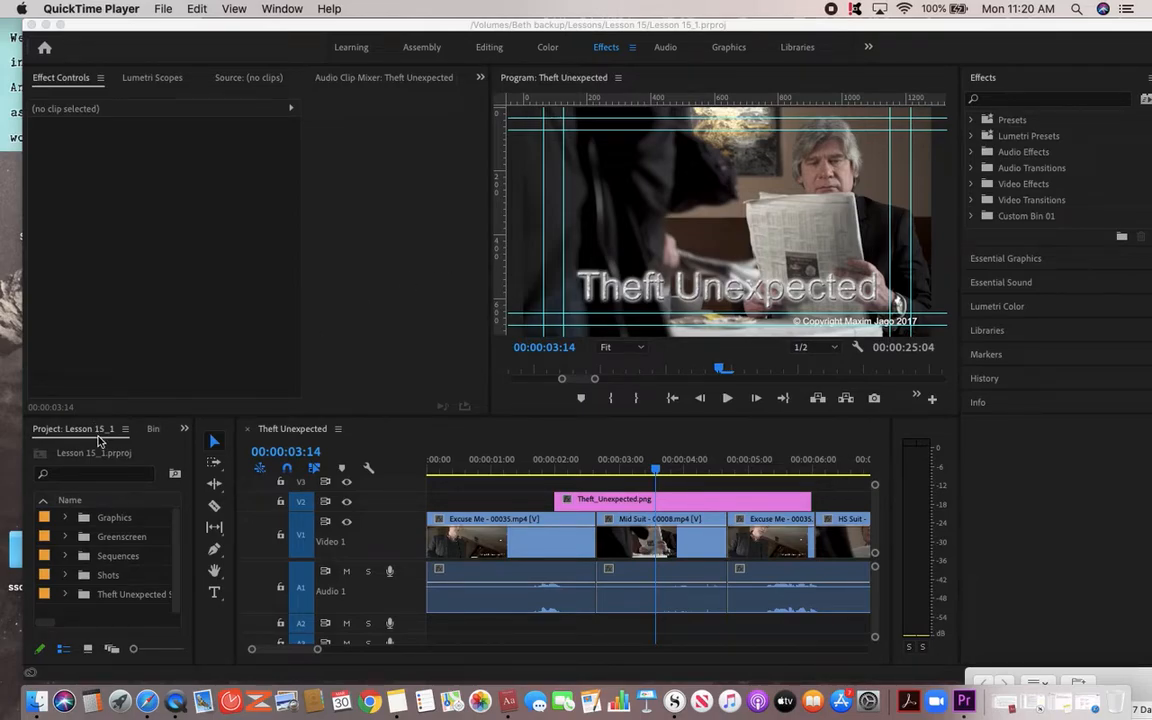
mouse_move(584, 480)
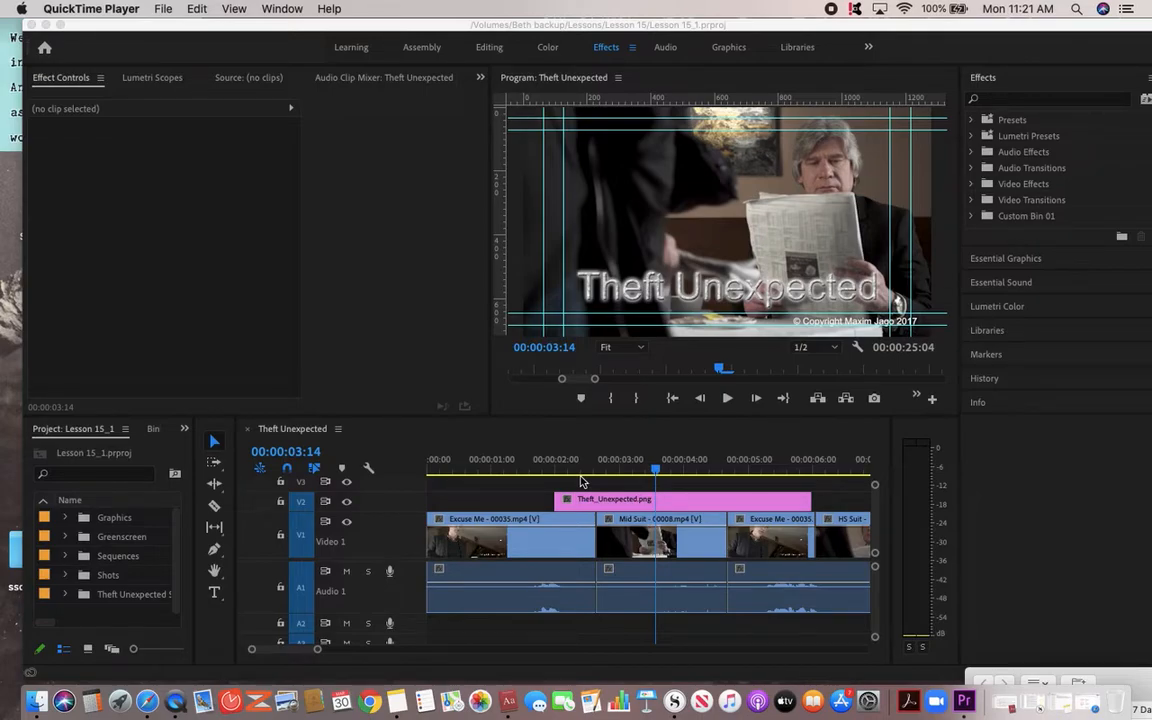
mouse_move(144, 536)
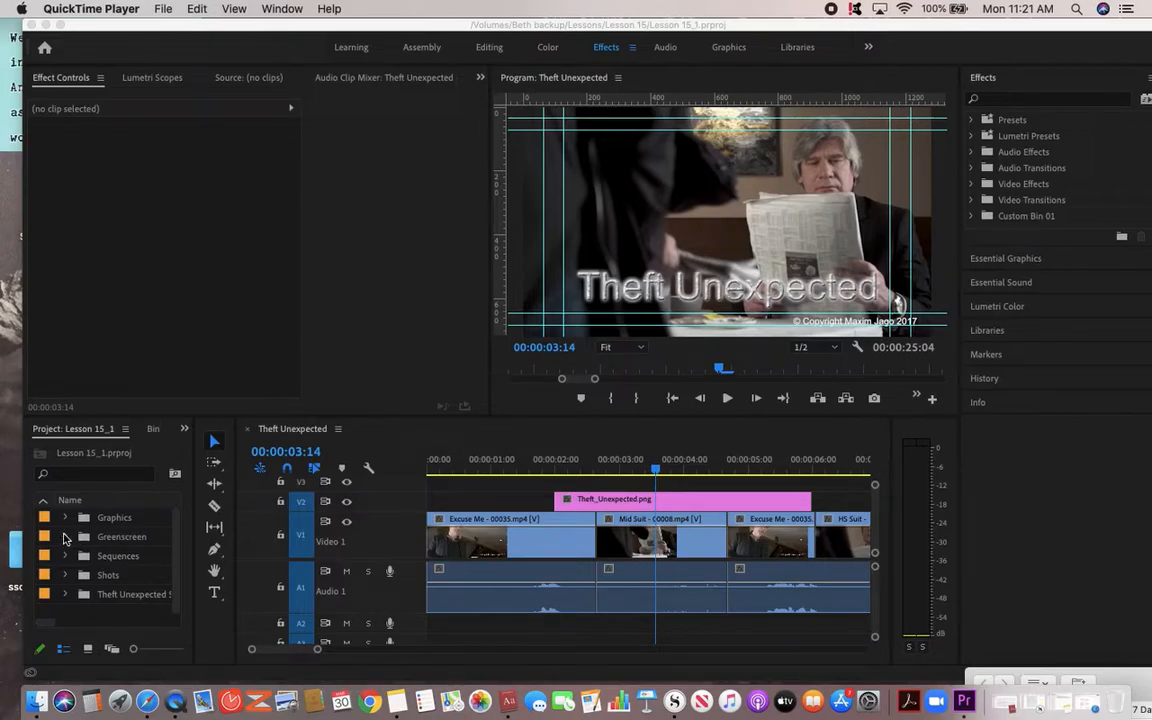
- Expand the Greenscreen bin so its two clips, including 911145.mov, are listed
left_click(64, 536)
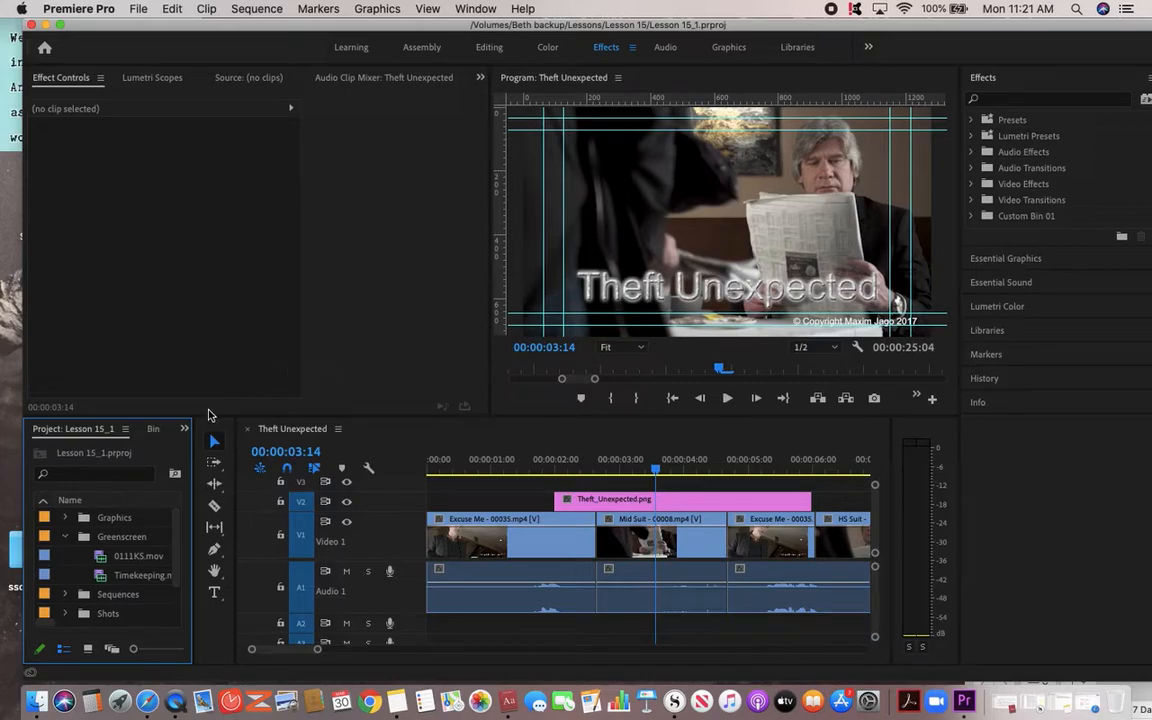
- Create a new DSLR 1080p24 sequence named 'green clip' via File > New > Sequence
left_click(140, 8)
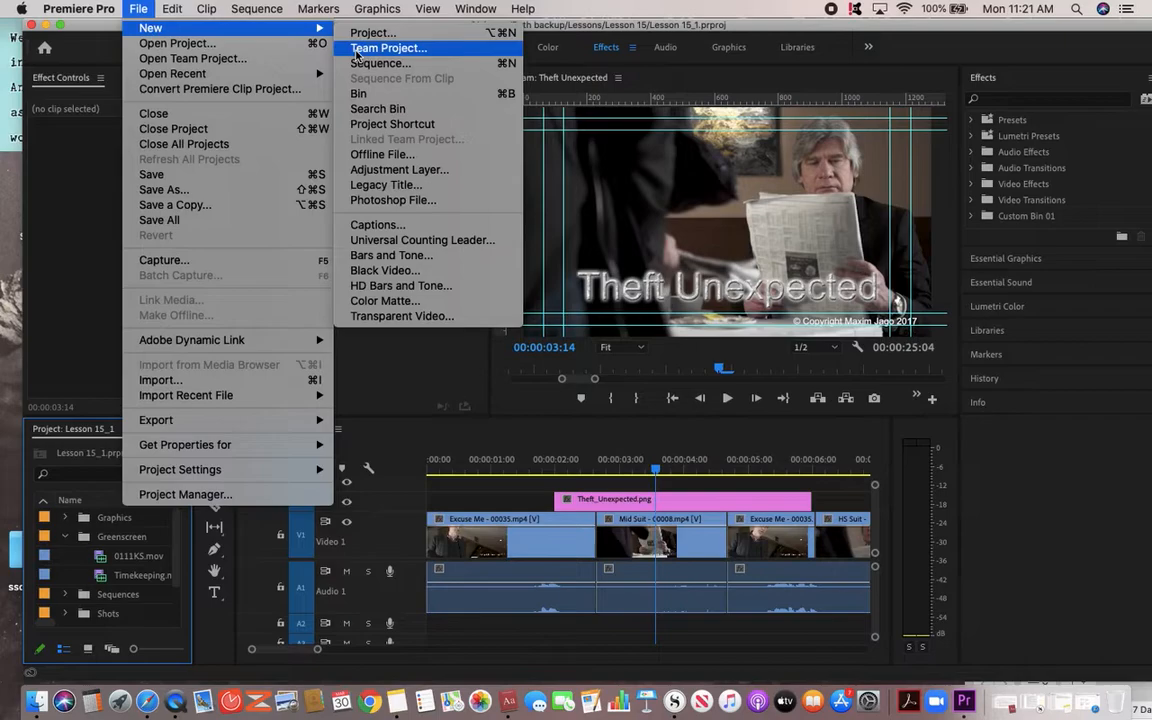
left_click(380, 62)
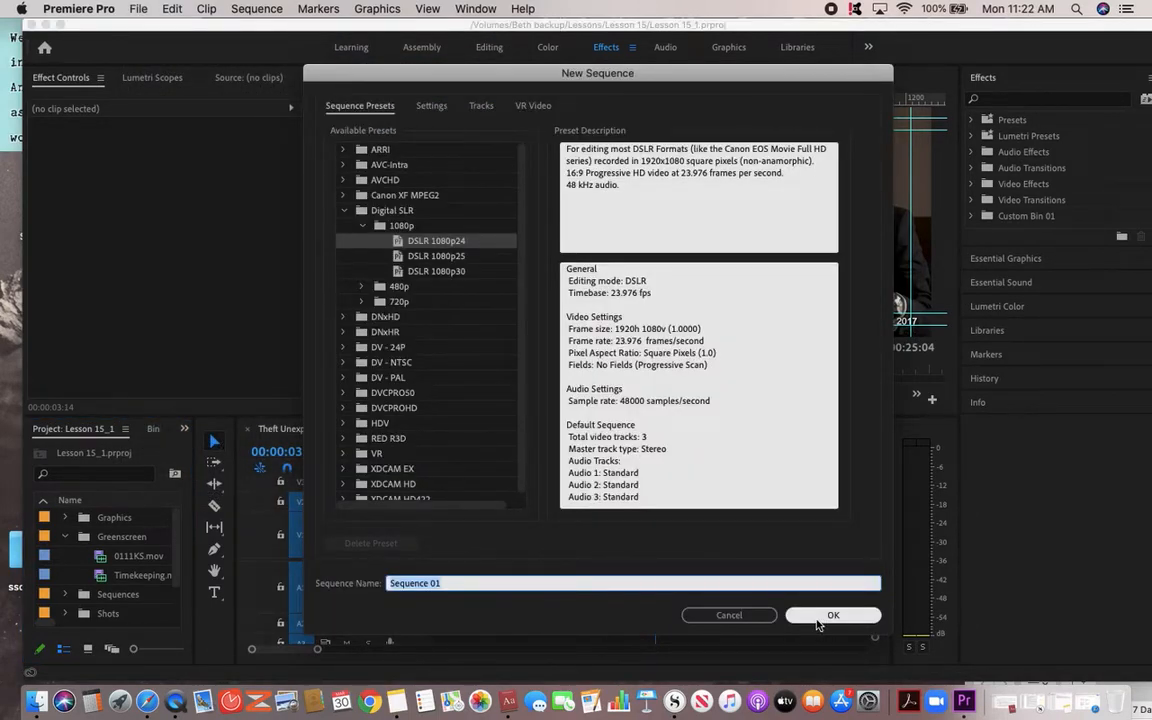
type("green")
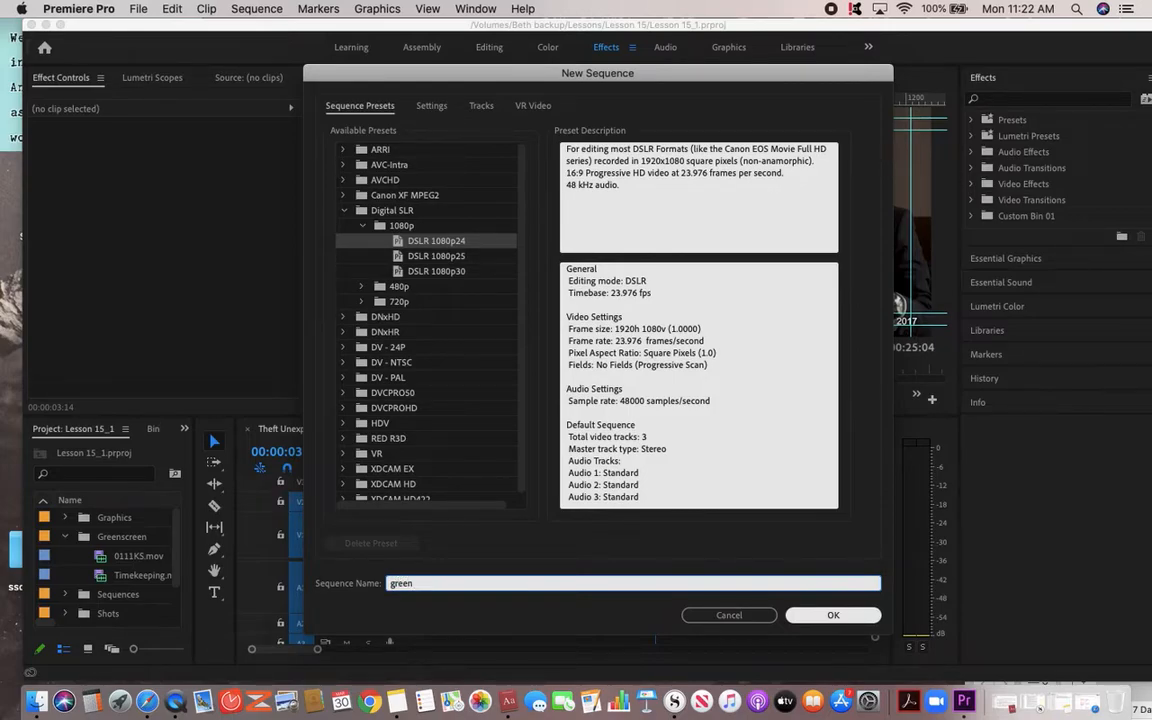
type("clip")
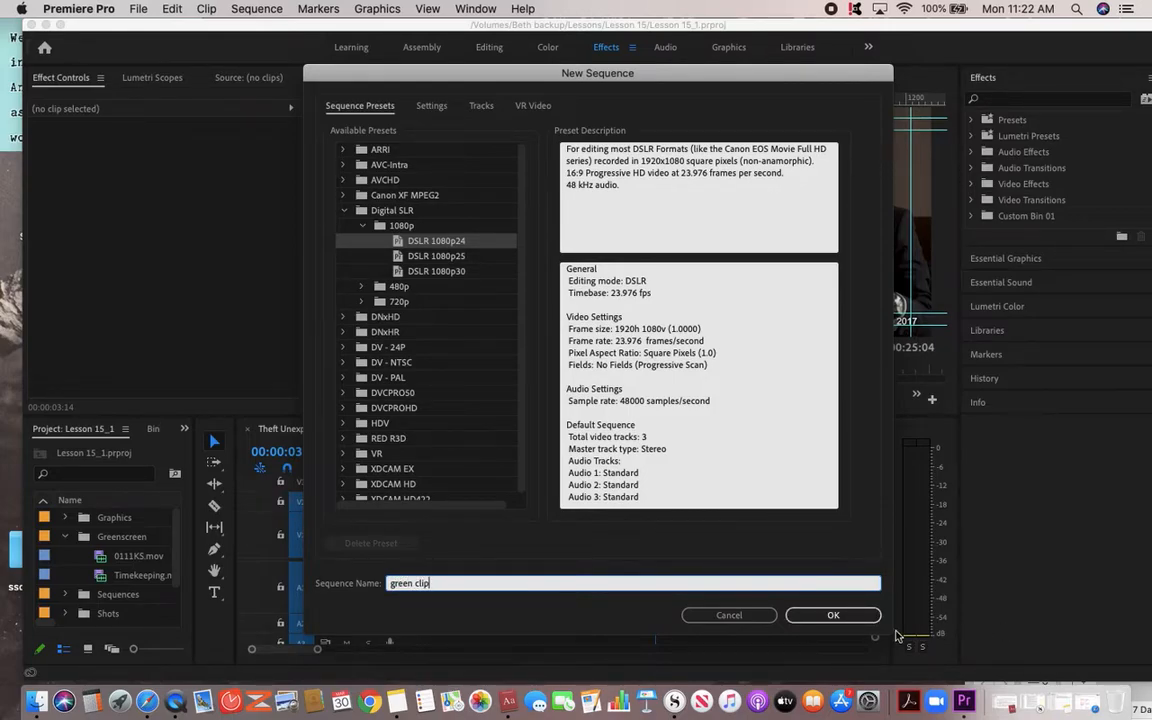
left_click(832, 616)
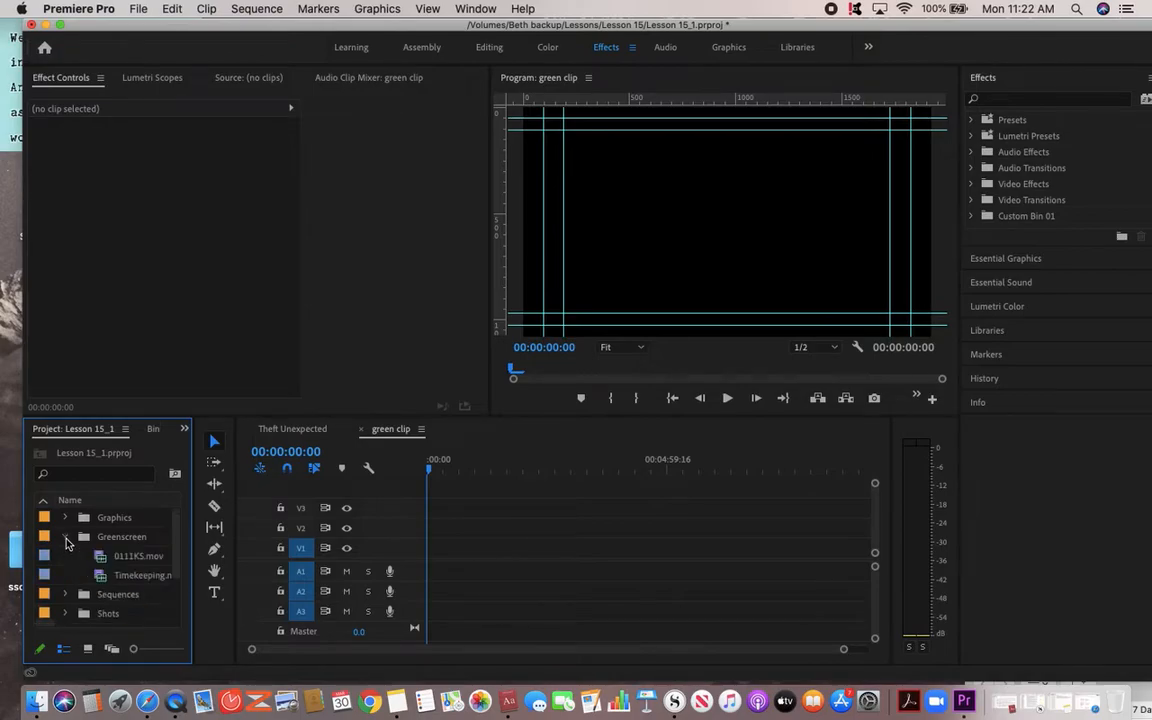
mouse_move(108, 580)
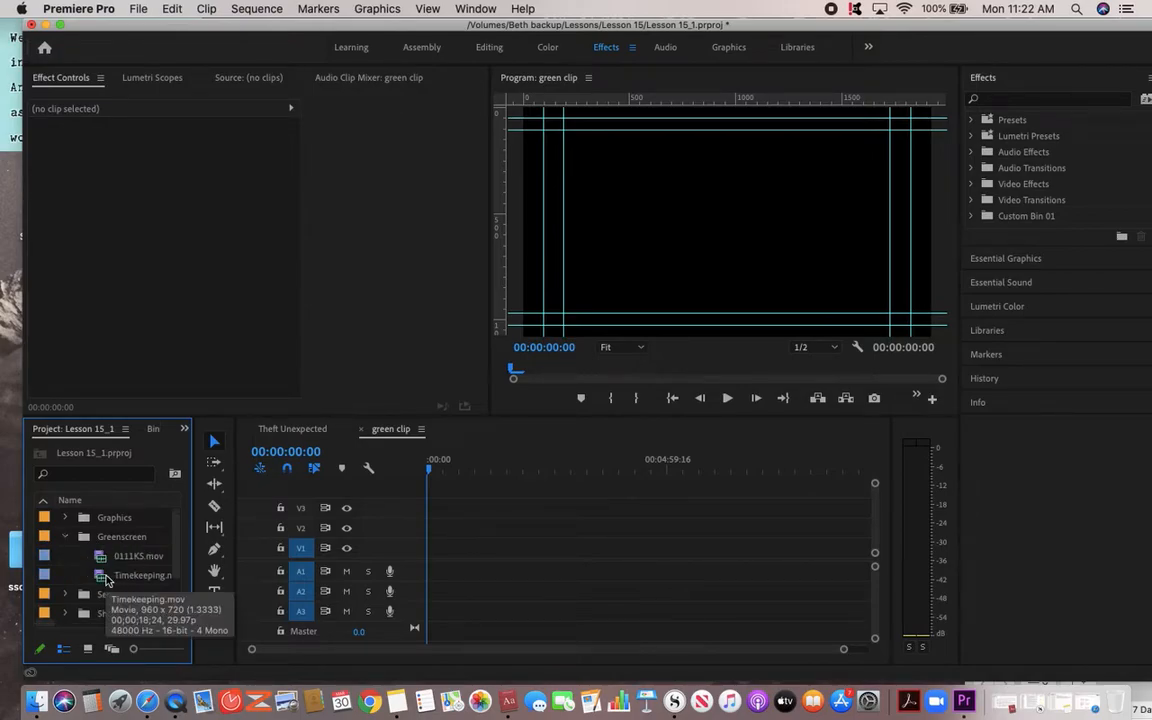
- Preview Timekeeping.mov in the Source Monitor and drop it at the start of the green clip sequence
double_click(140, 576)
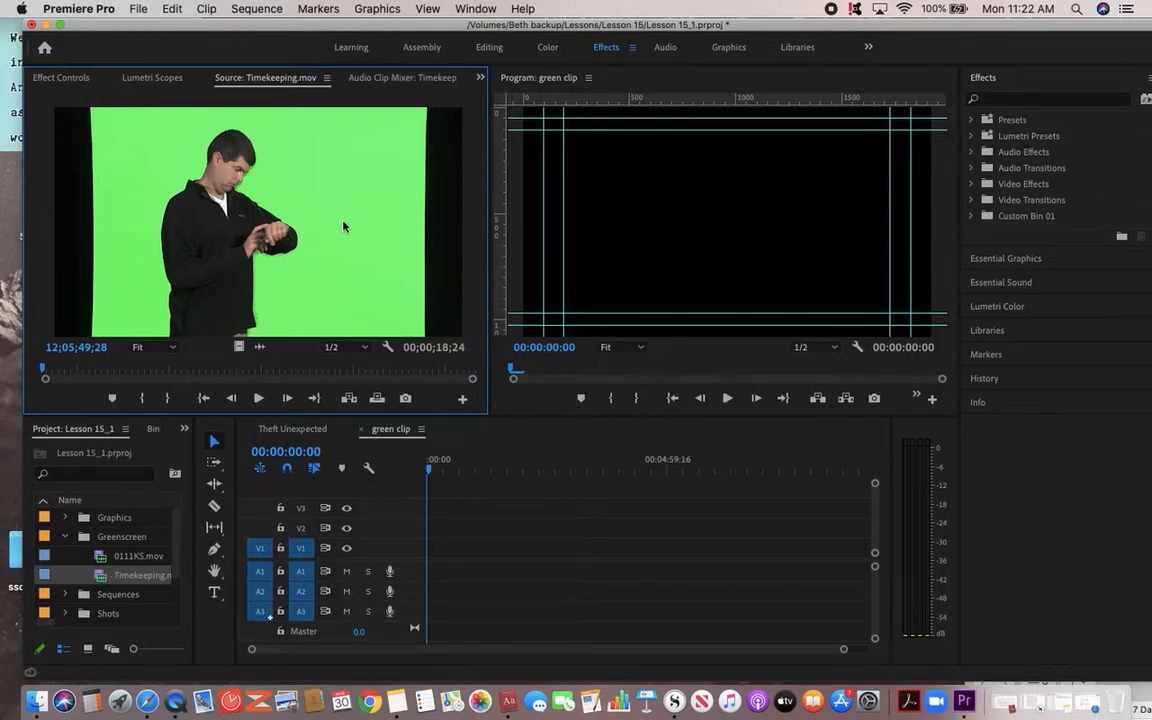
mouse_move(212, 210)
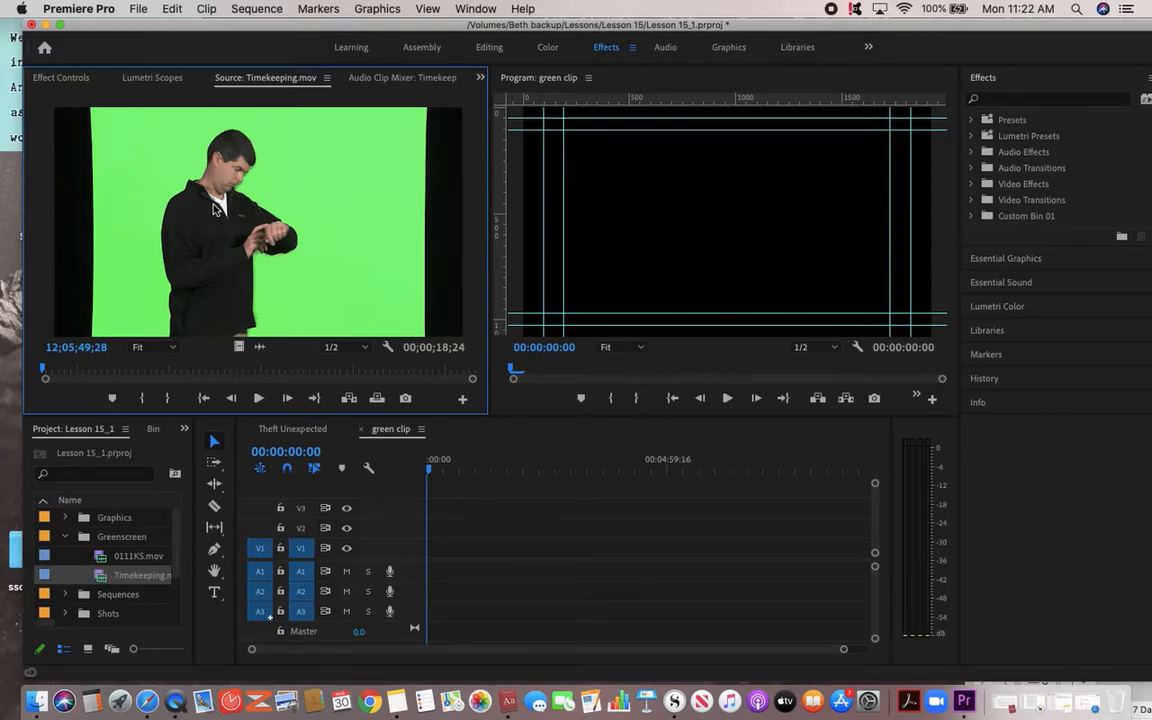
mouse_move(260, 298)
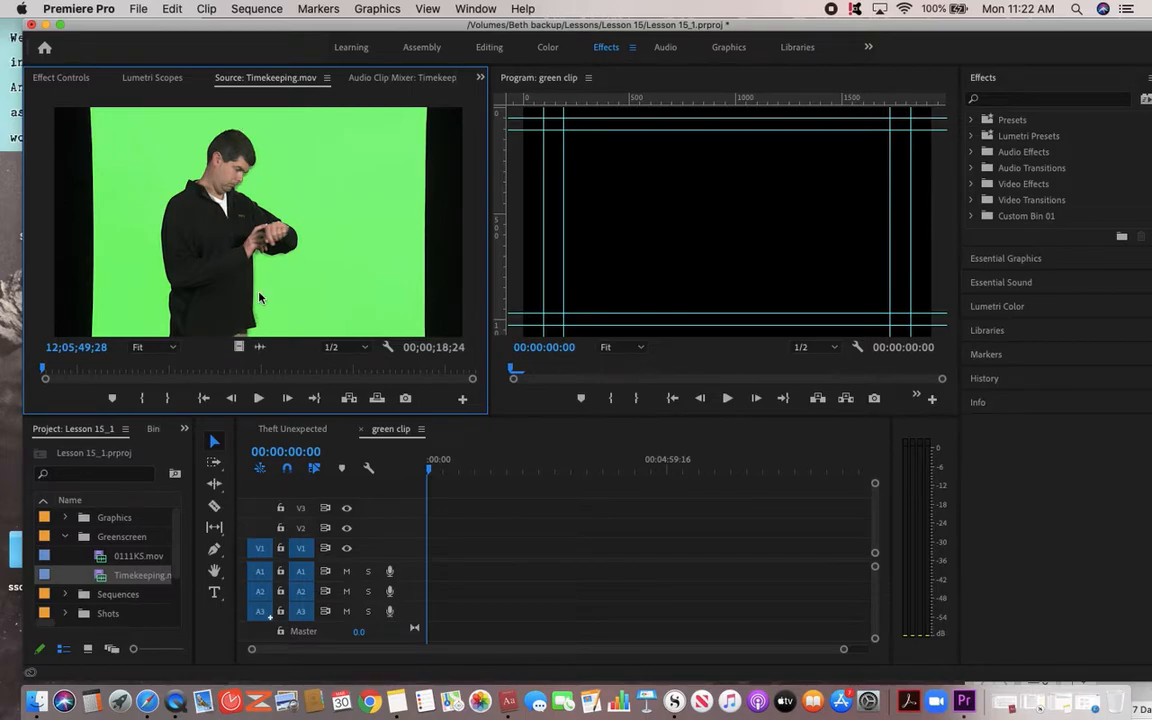
mouse_move(300, 528)
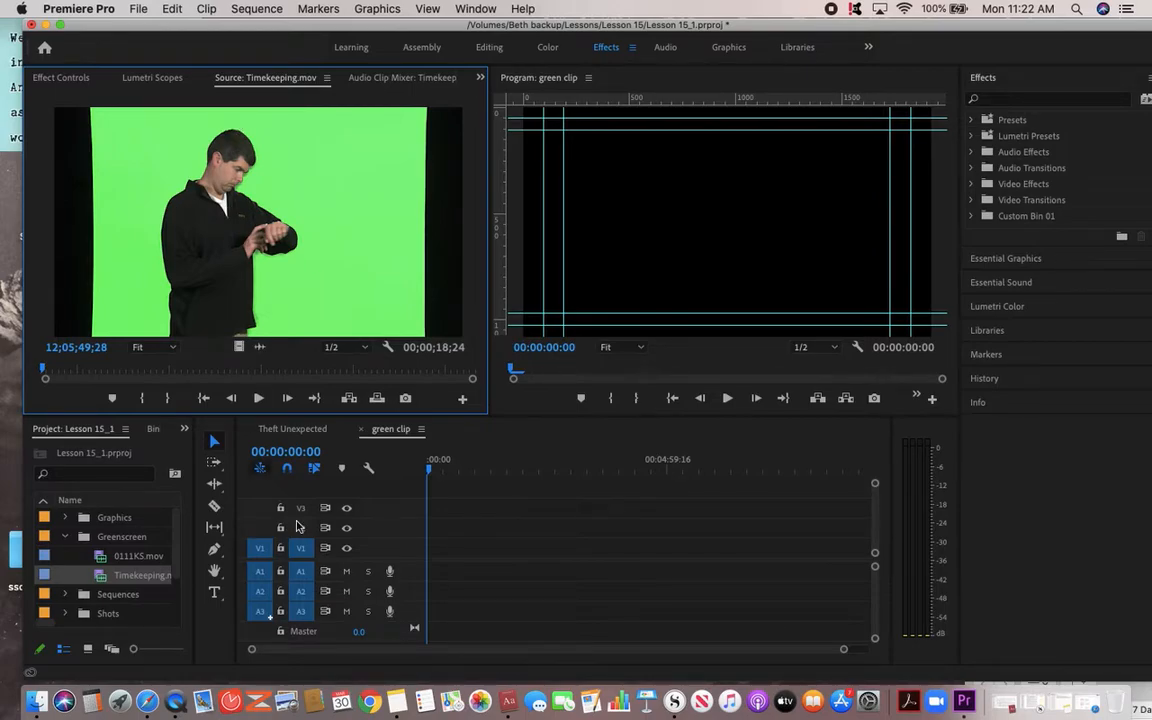
mouse_move(312, 544)
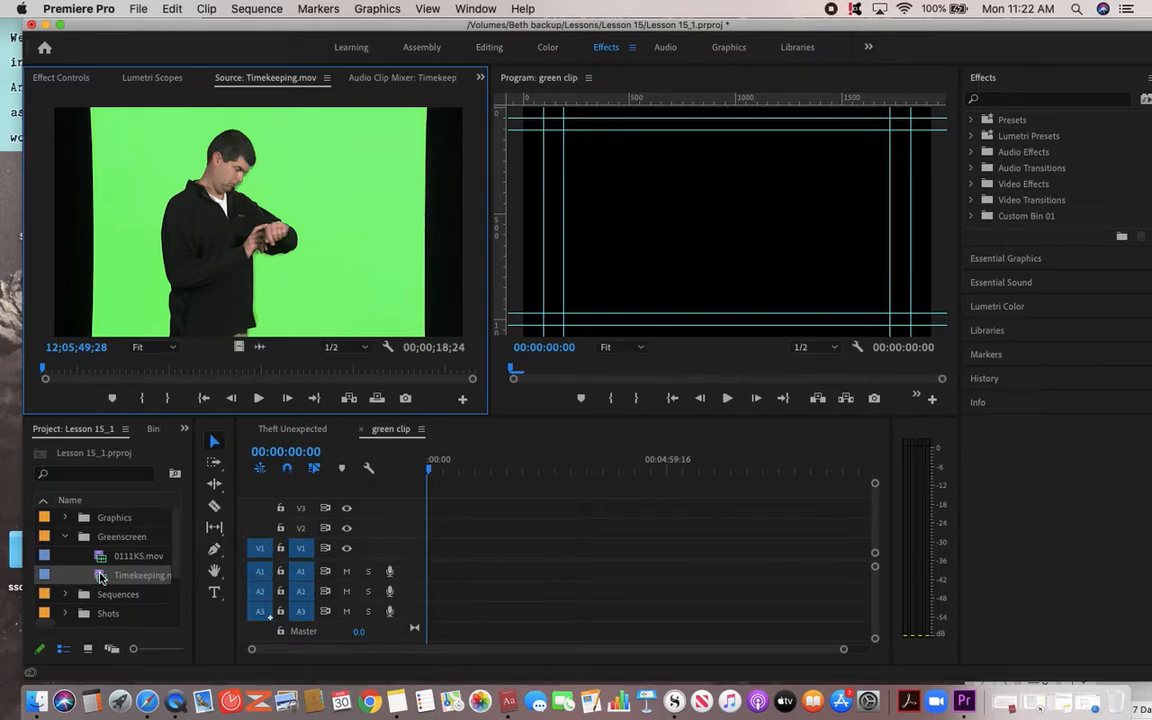
left_click_drag(100, 576, 432, 536)
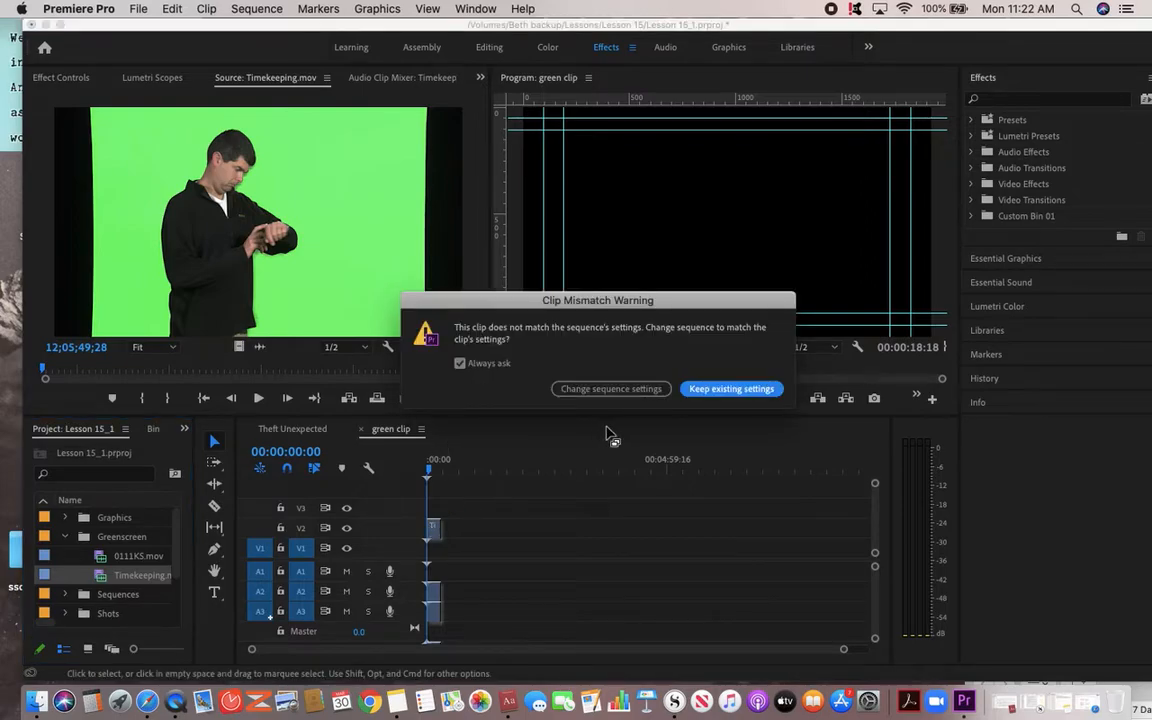
- Keep the existing sequence settings at the clip-mismatch prompt
left_click(730, 388)
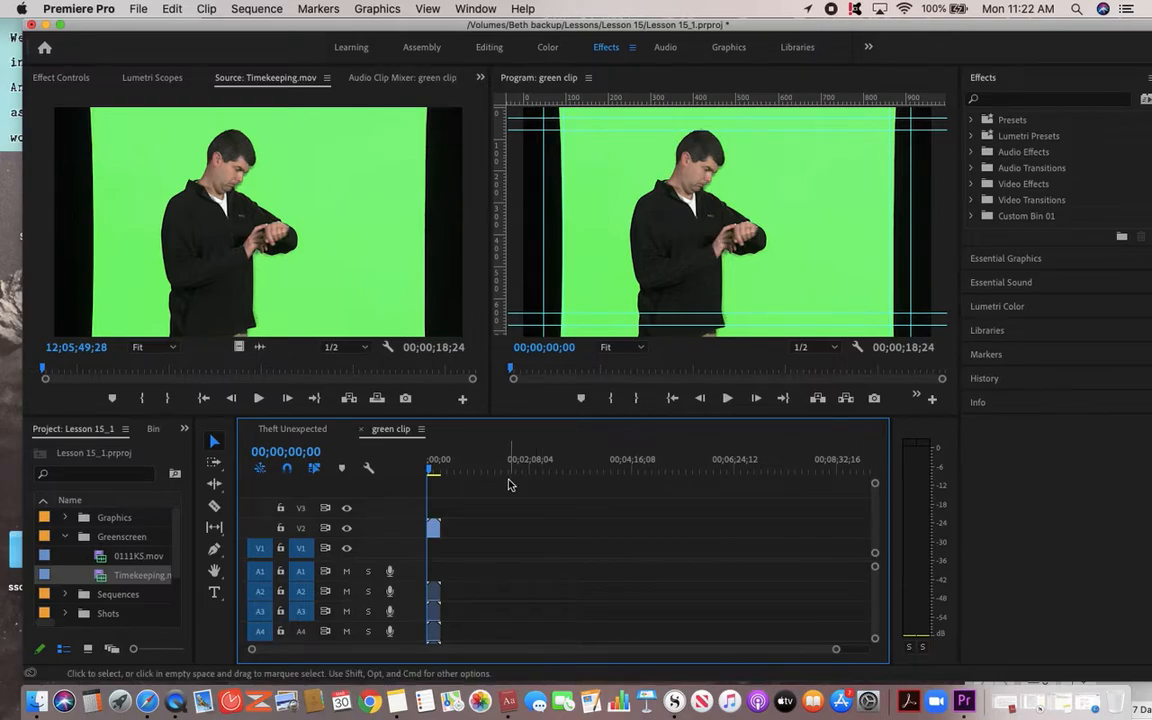
mouse_move(300, 528)
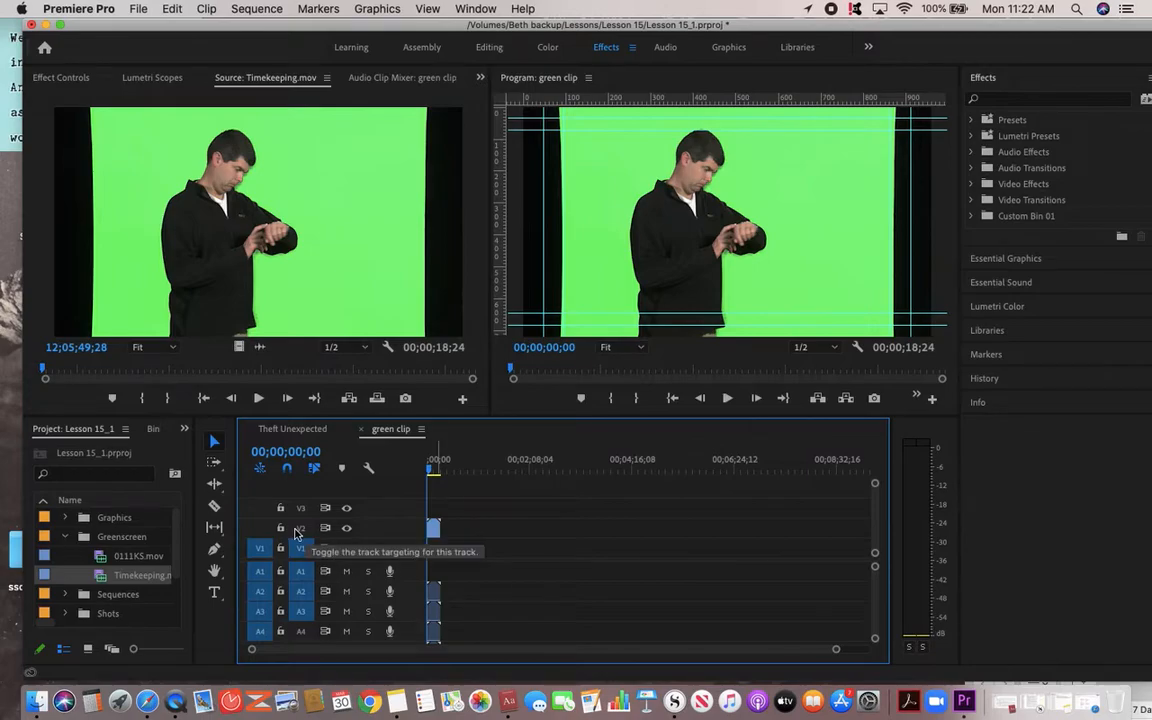
mouse_move(368, 512)
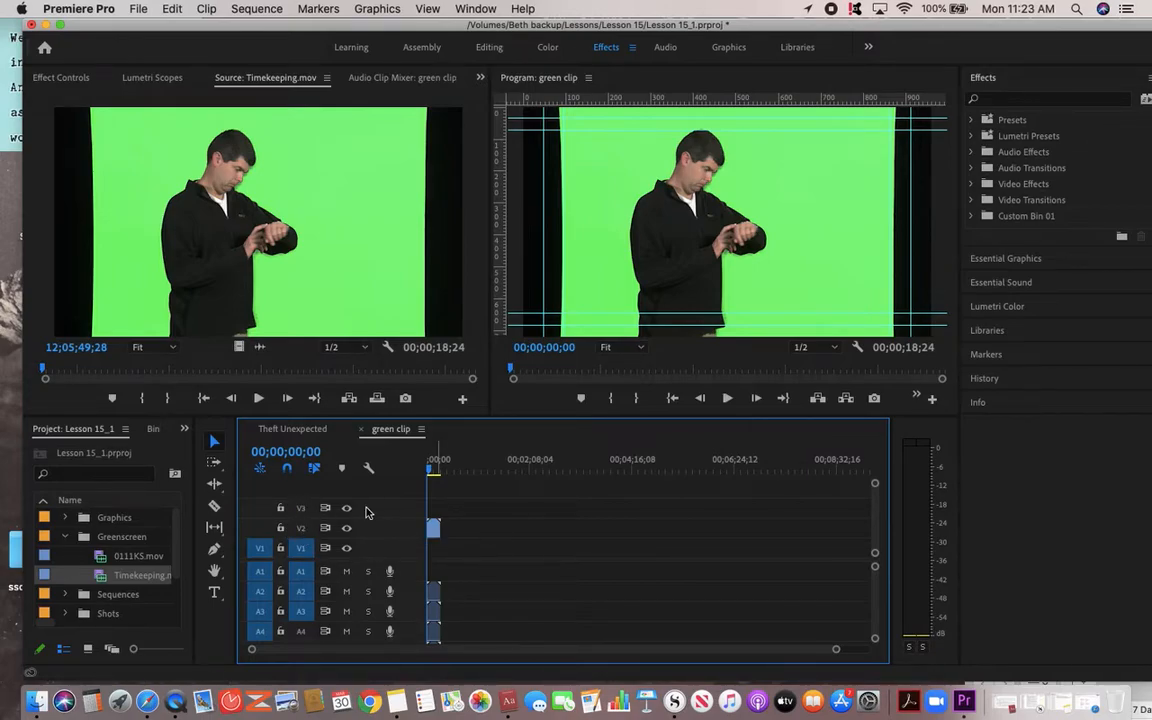
mouse_move(398, 512)
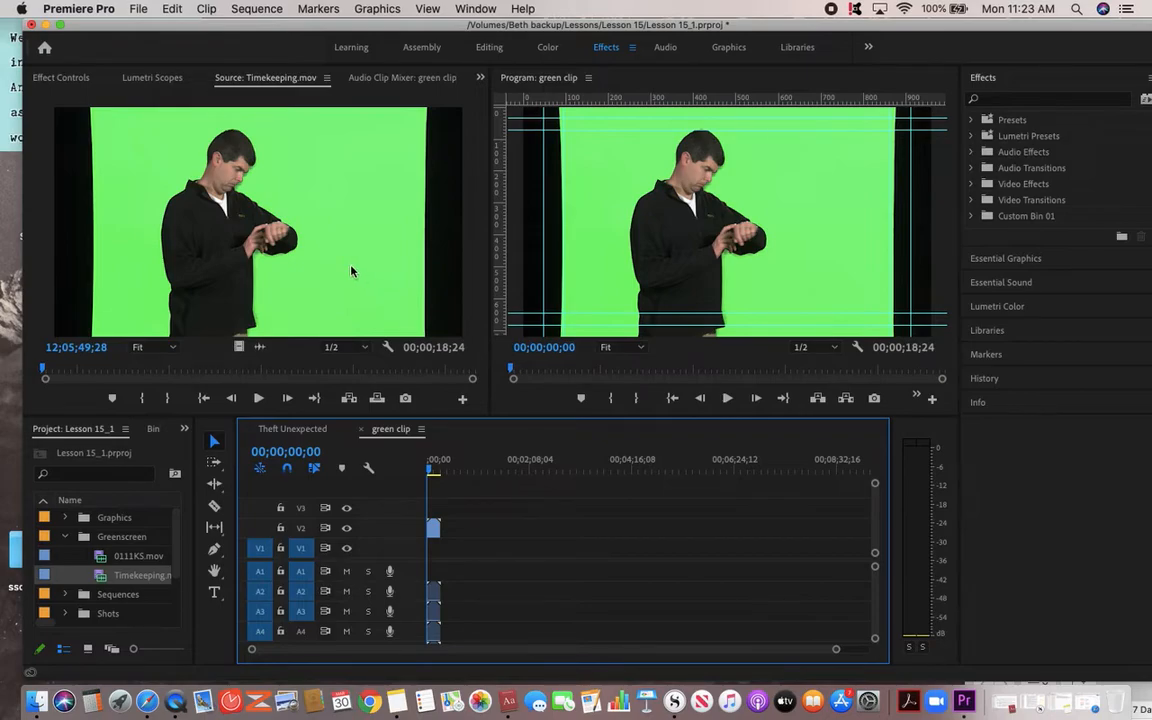
mouse_move(380, 286)
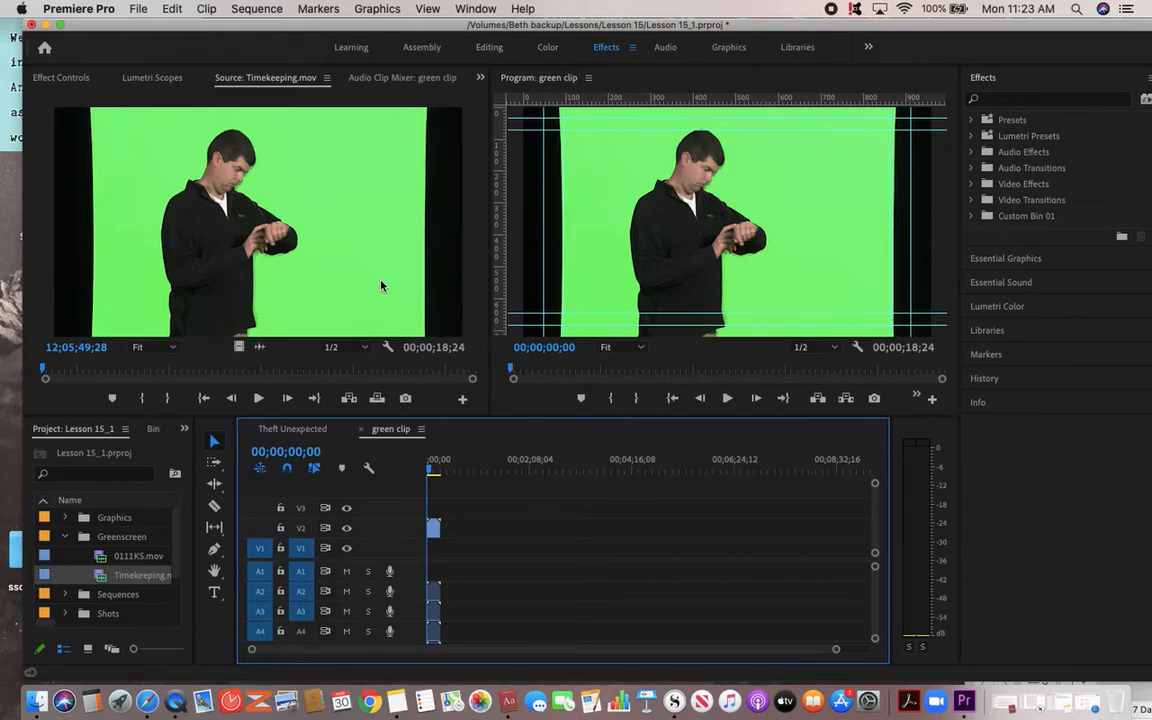
mouse_move(338, 222)
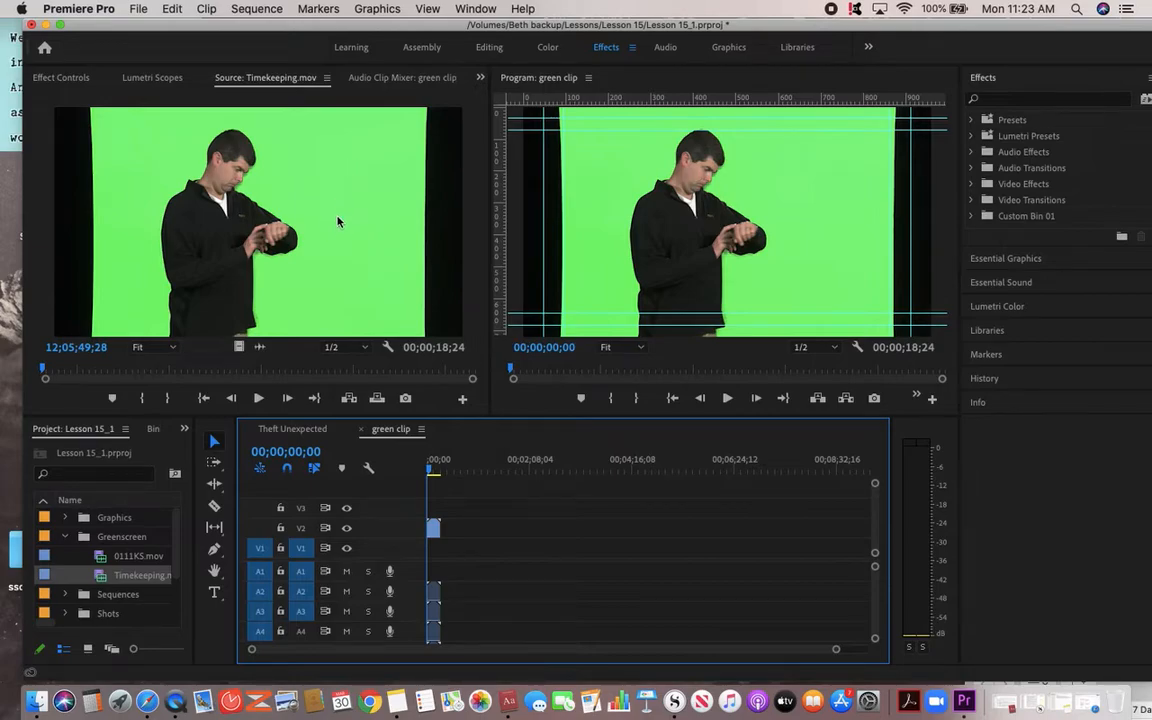
mouse_move(360, 262)
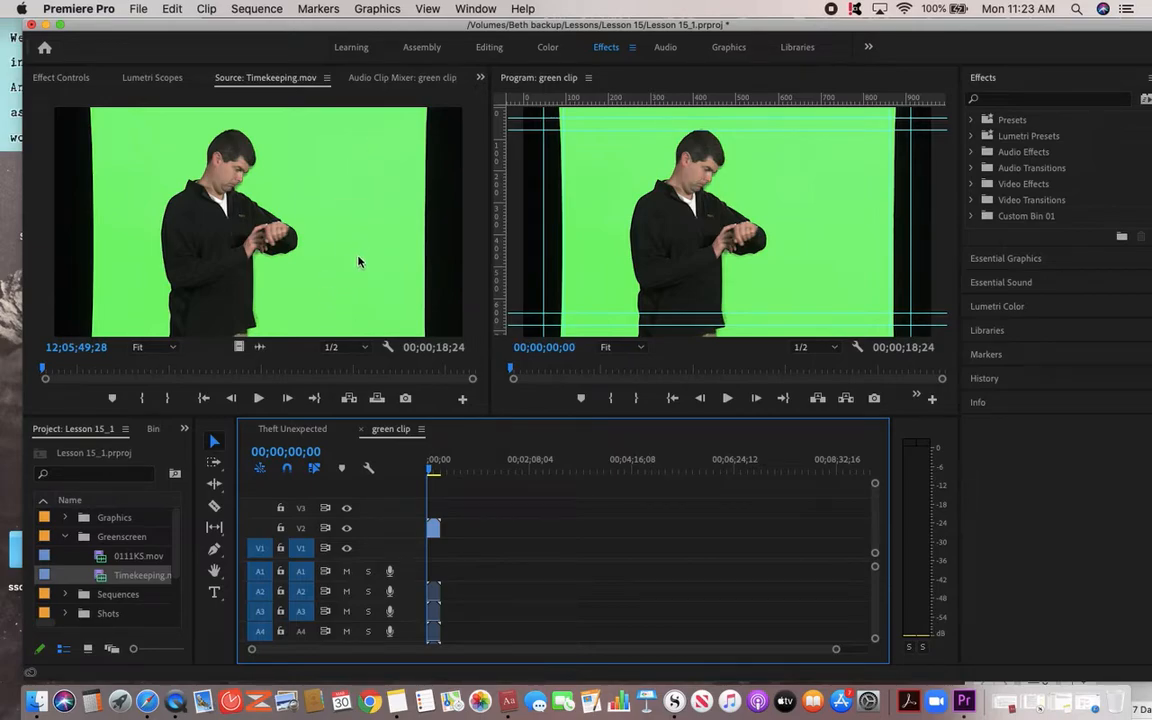
mouse_move(224, 210)
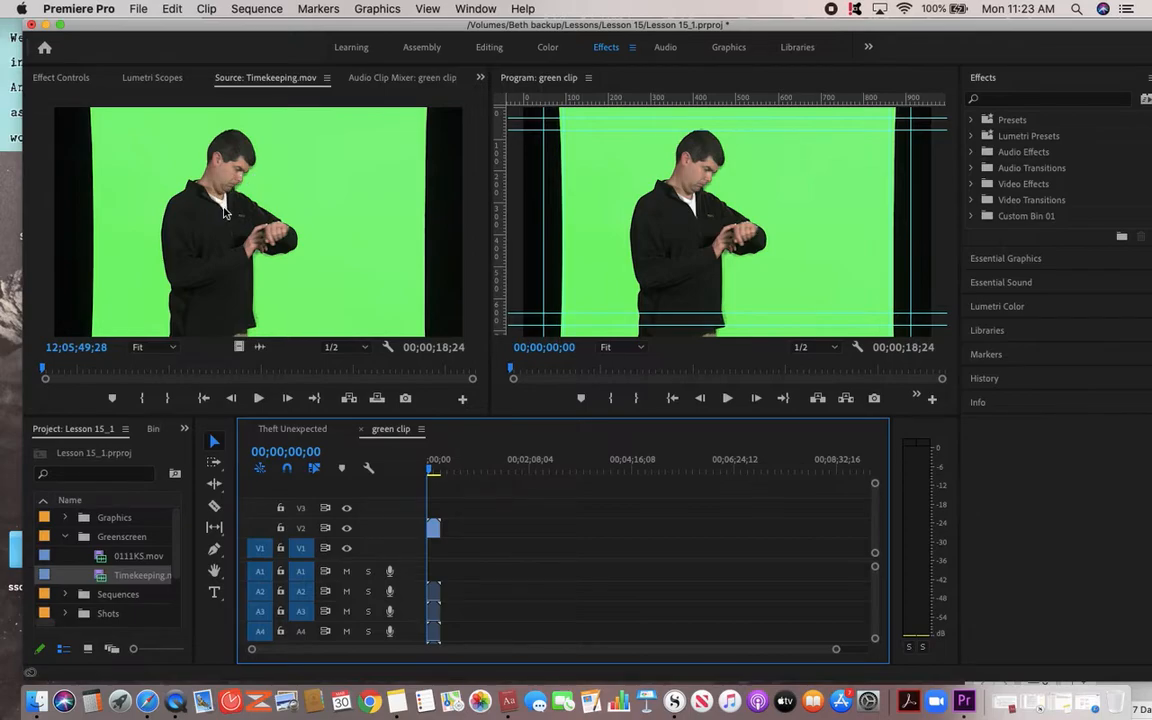
mouse_move(226, 200)
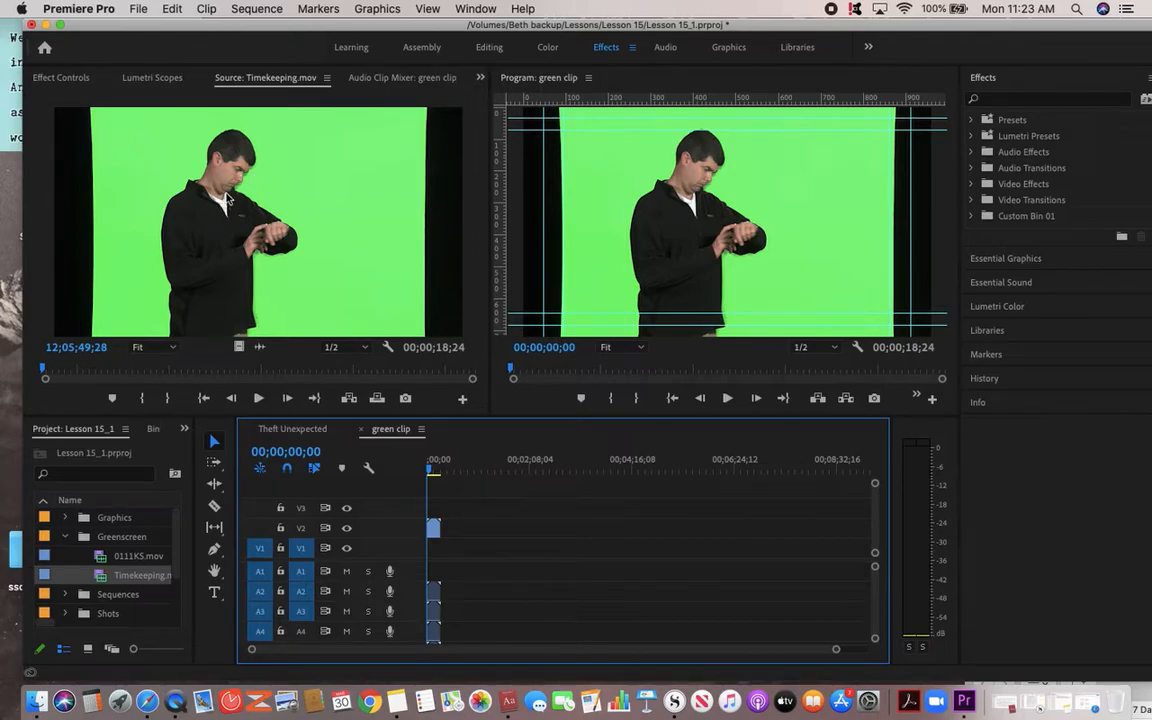
mouse_move(380, 302)
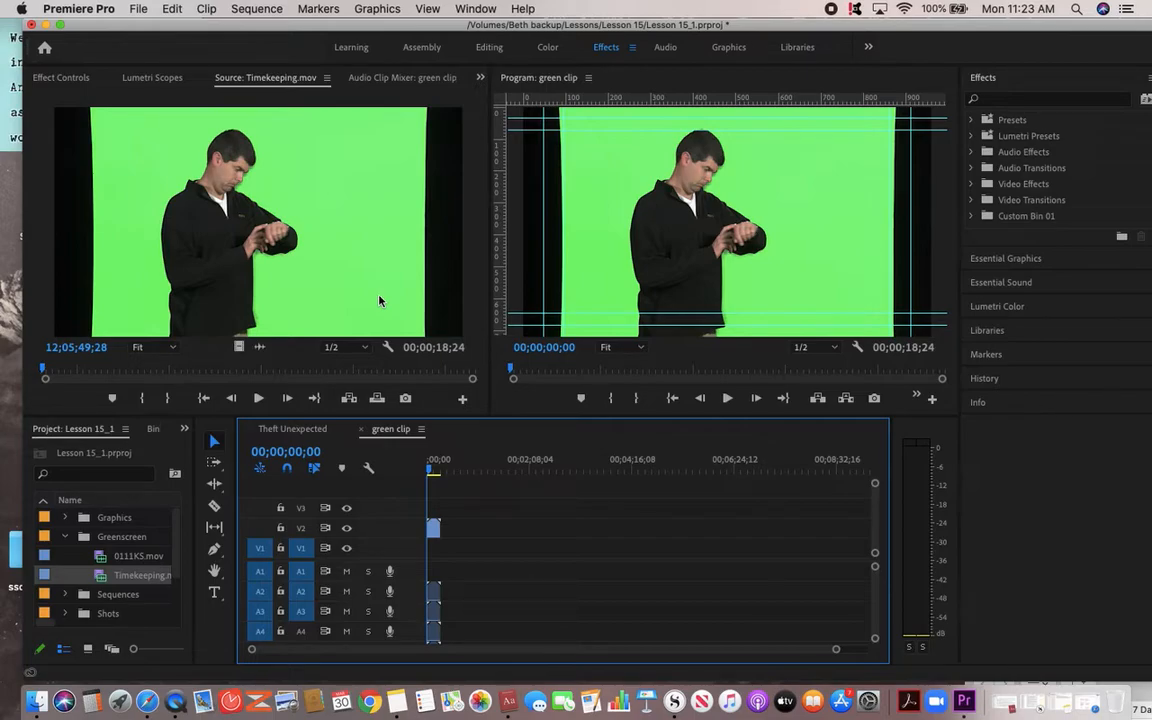
mouse_move(248, 512)
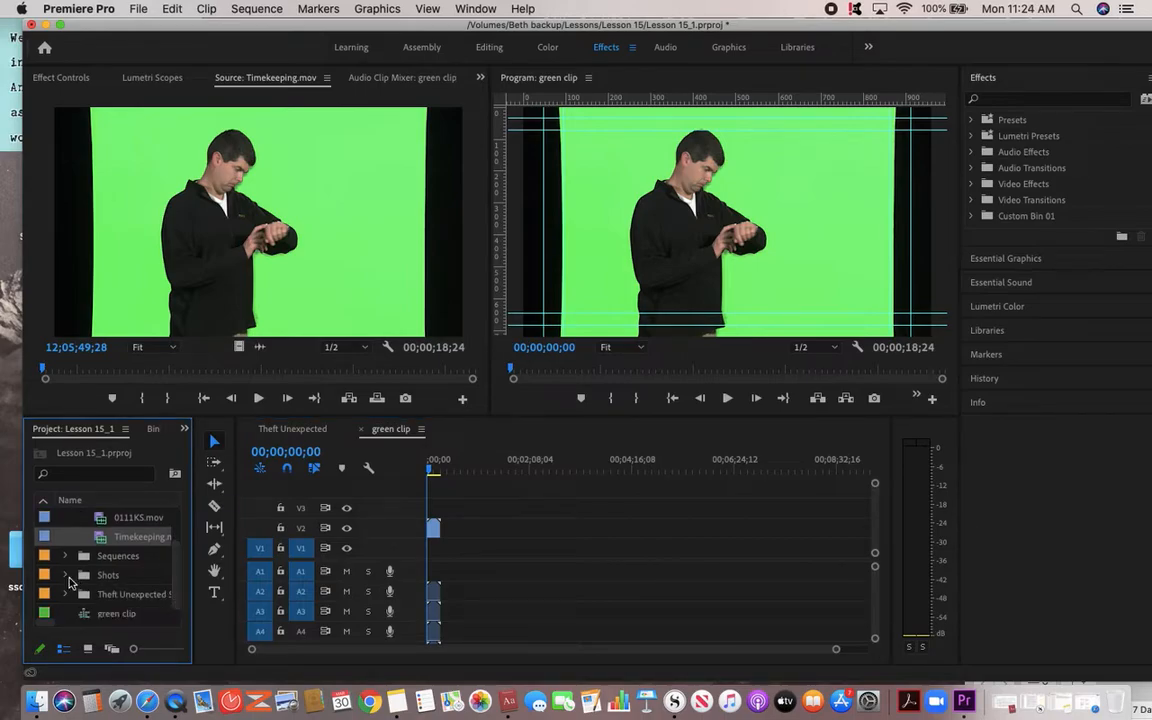
- Place Seattle_Skyline_240.jpg from the Shots bin under Timekeeping.mov and select it
left_click(64, 574)
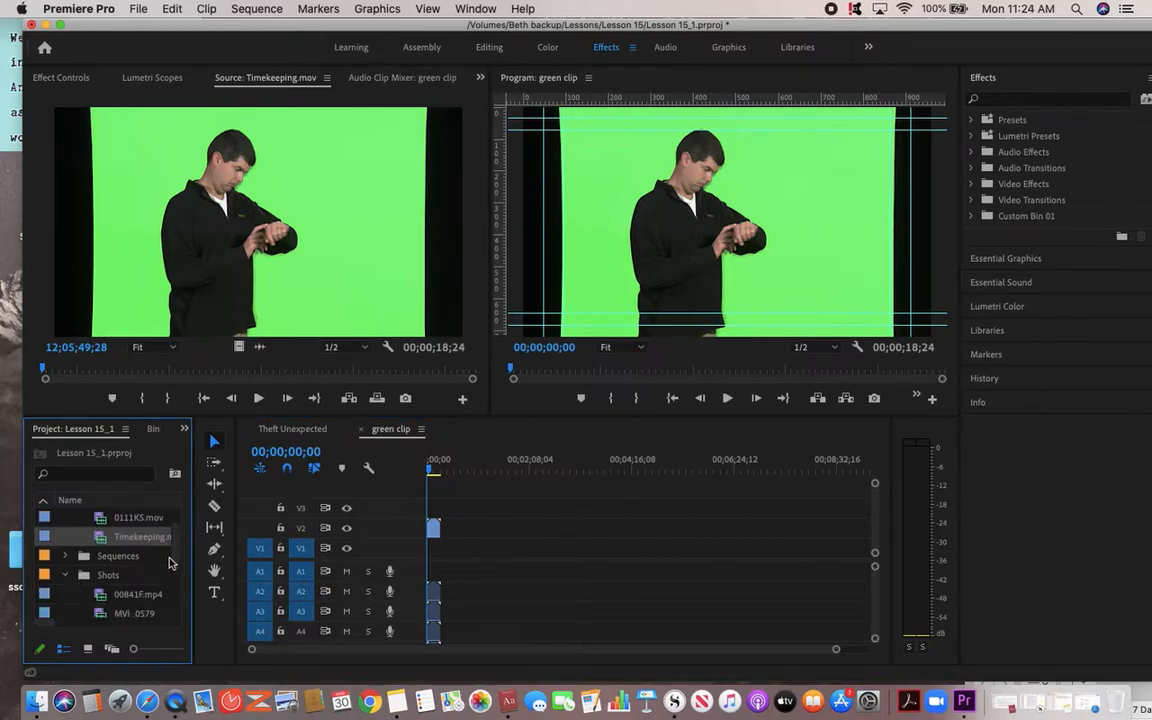
scroll("down", 3)
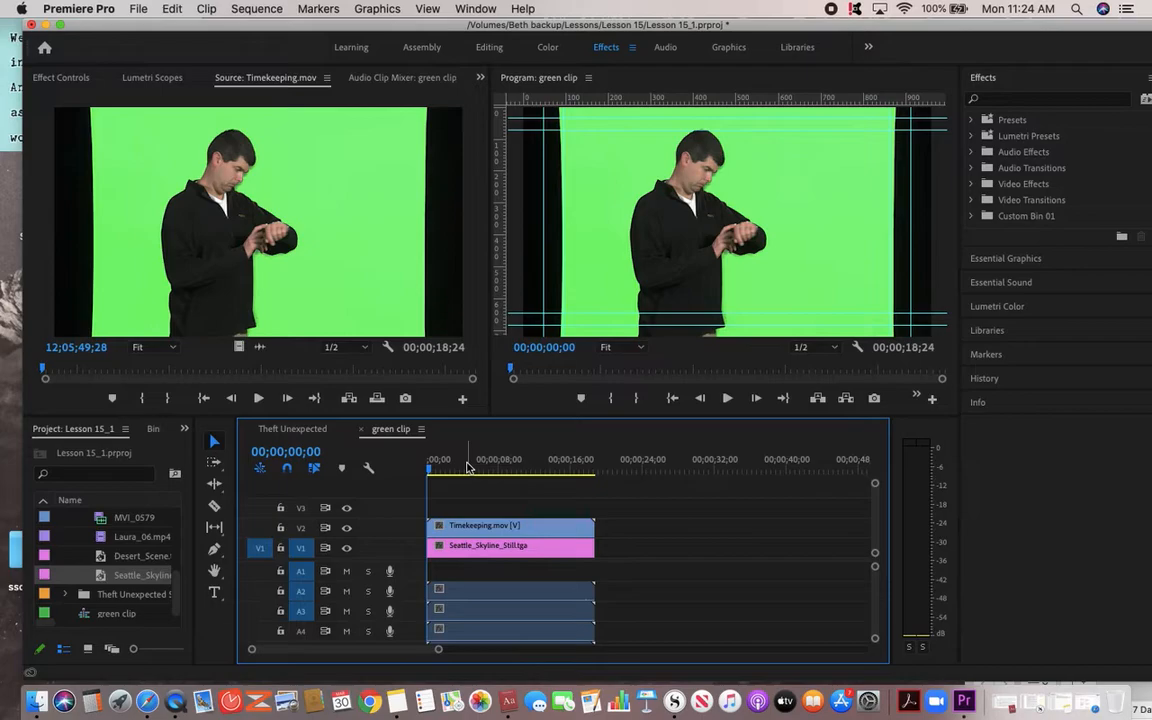
left_click(468, 468)
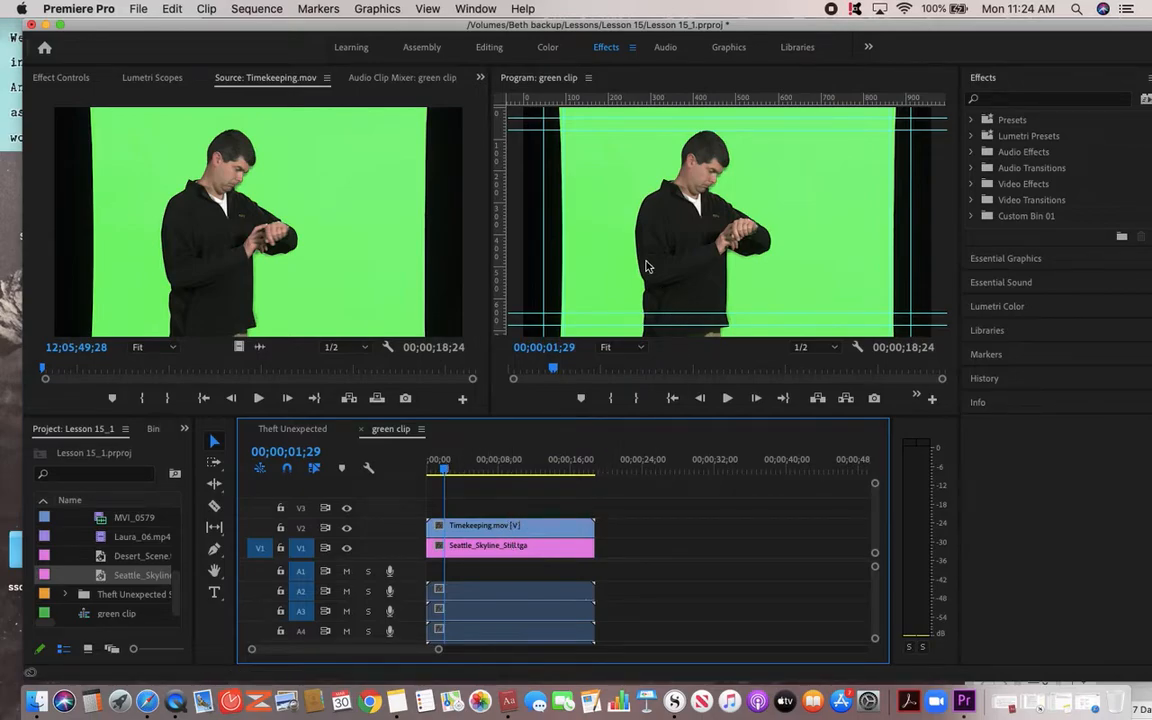
left_click(510, 544)
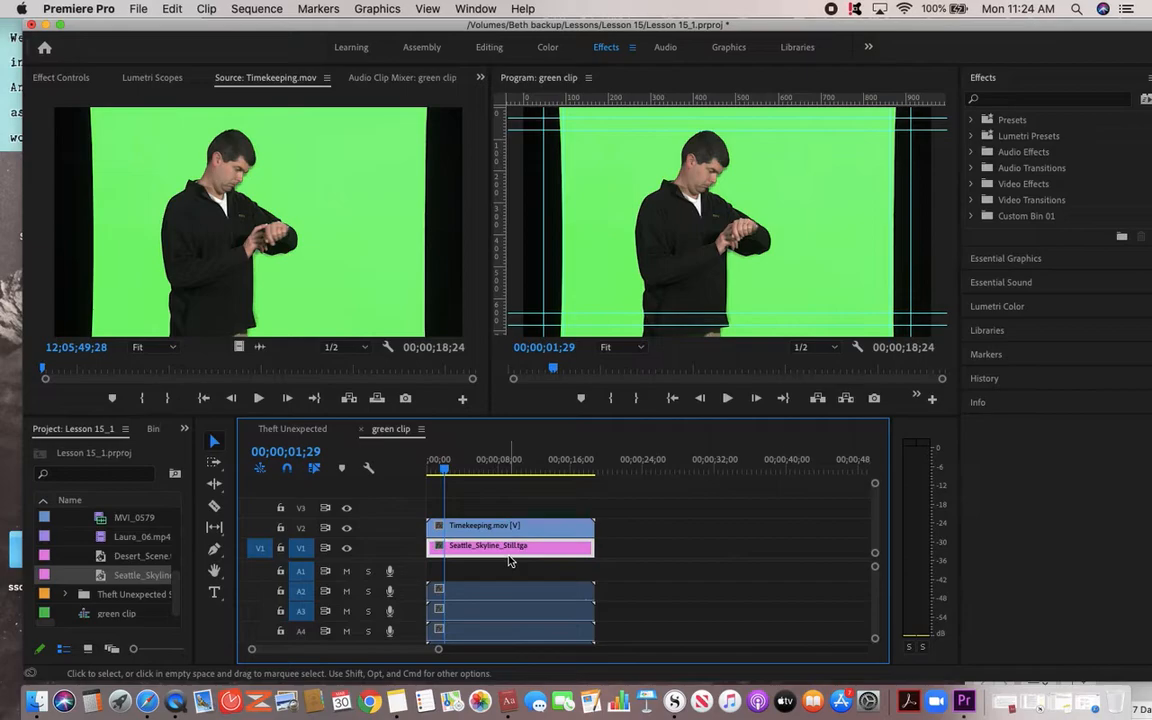
mouse_move(512, 510)
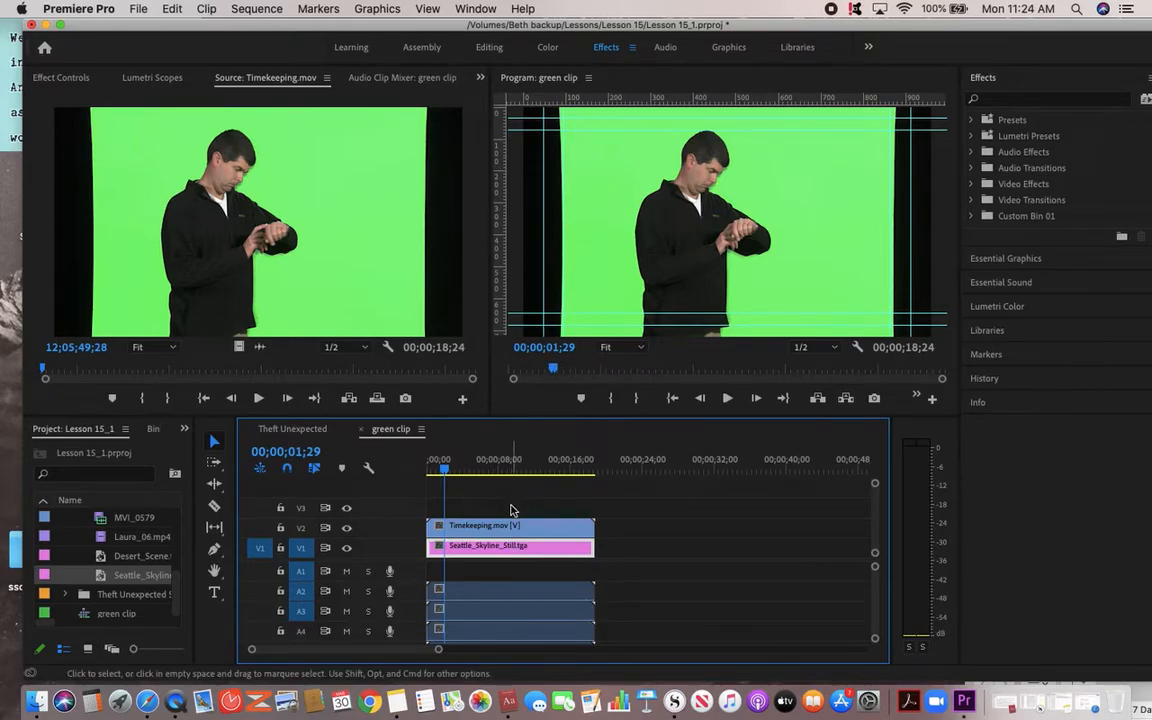
left_click(510, 524)
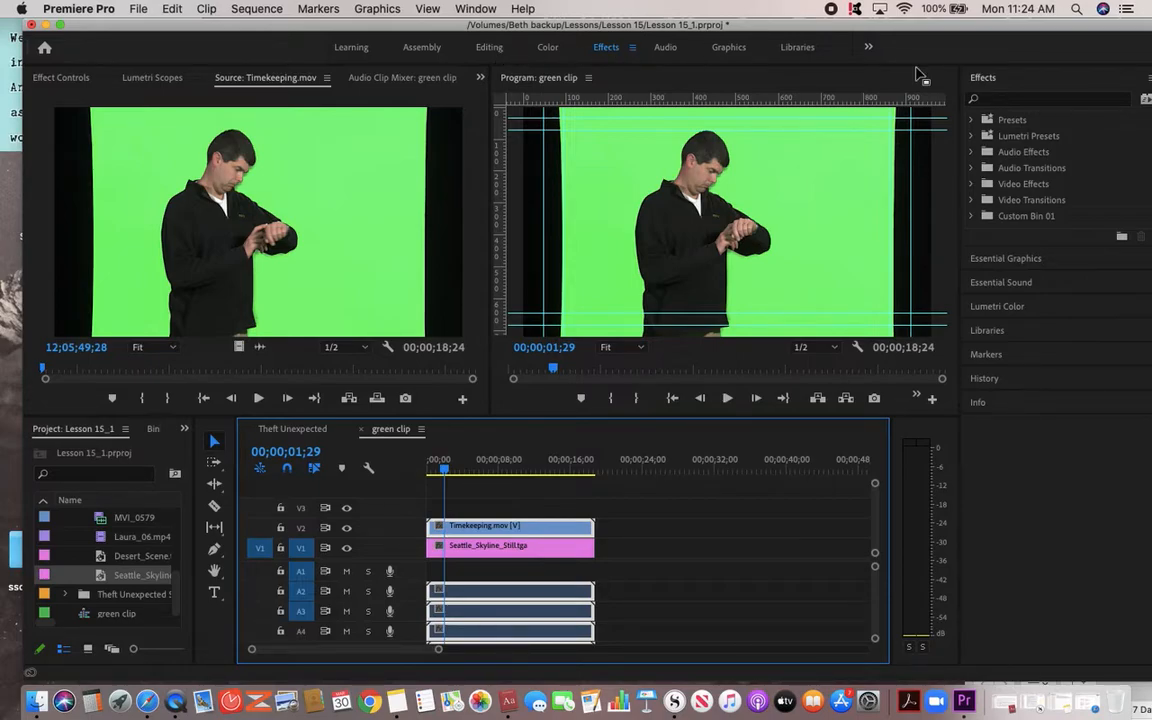
mouse_move(976, 192)
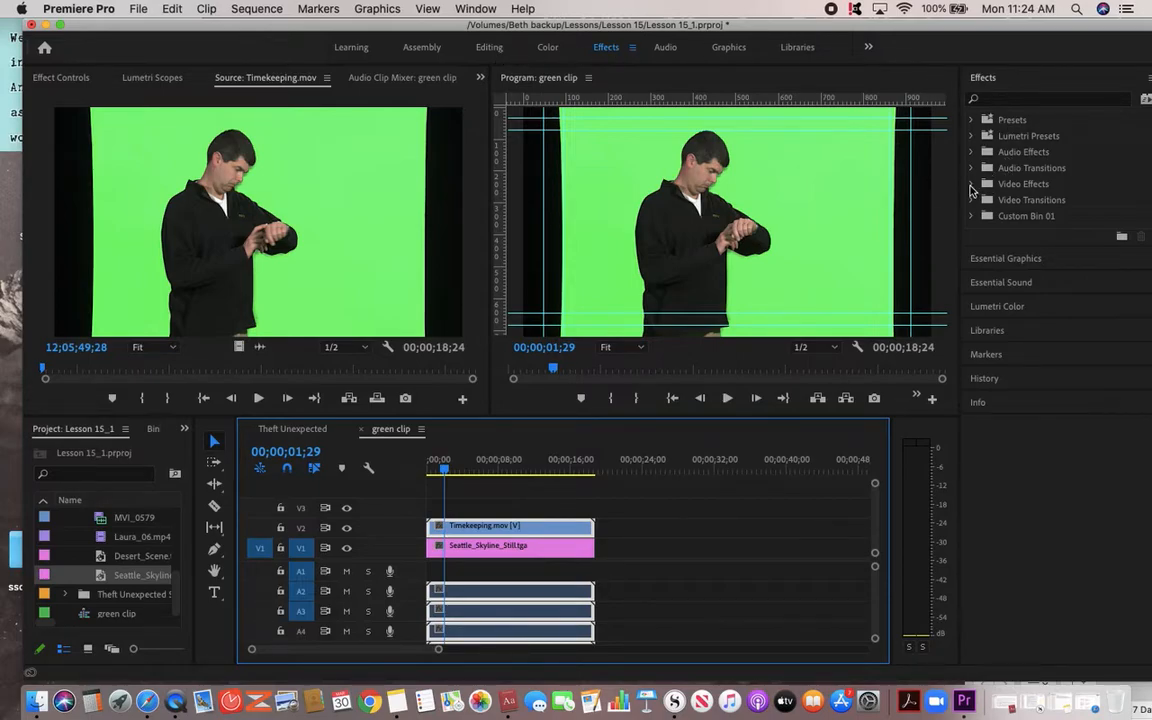
- Reveal the Keying group under Video Effects so Ultra Key is listed
left_click(972, 184)
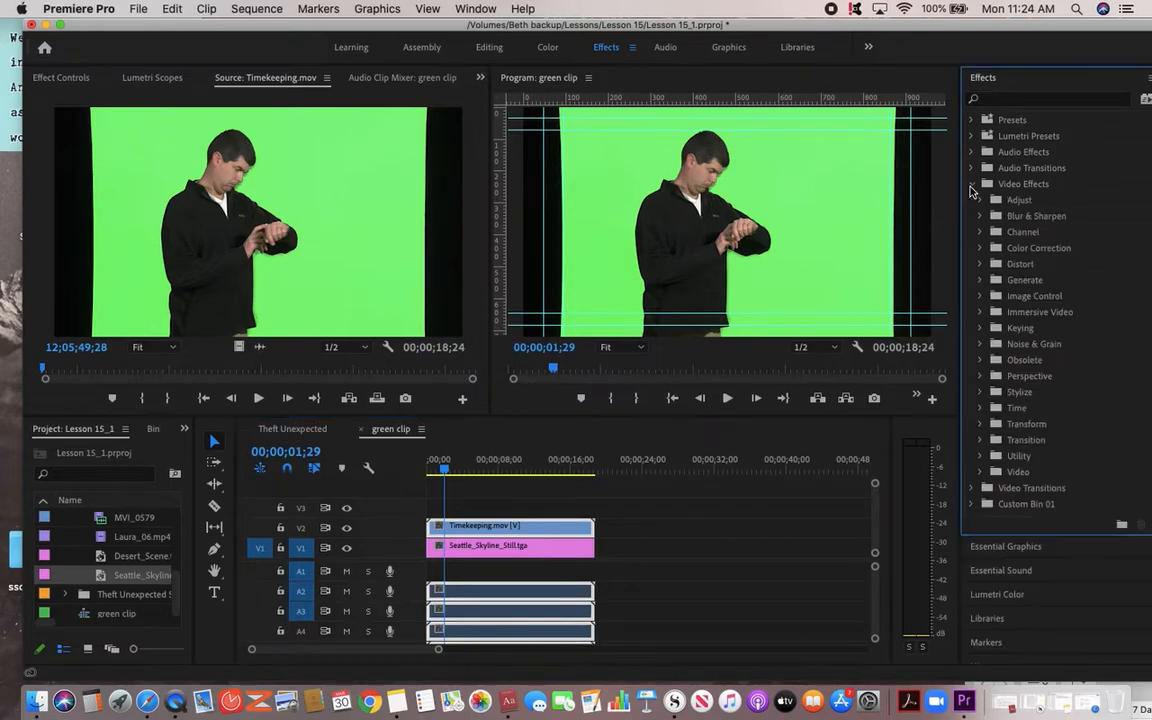
left_click(980, 184)
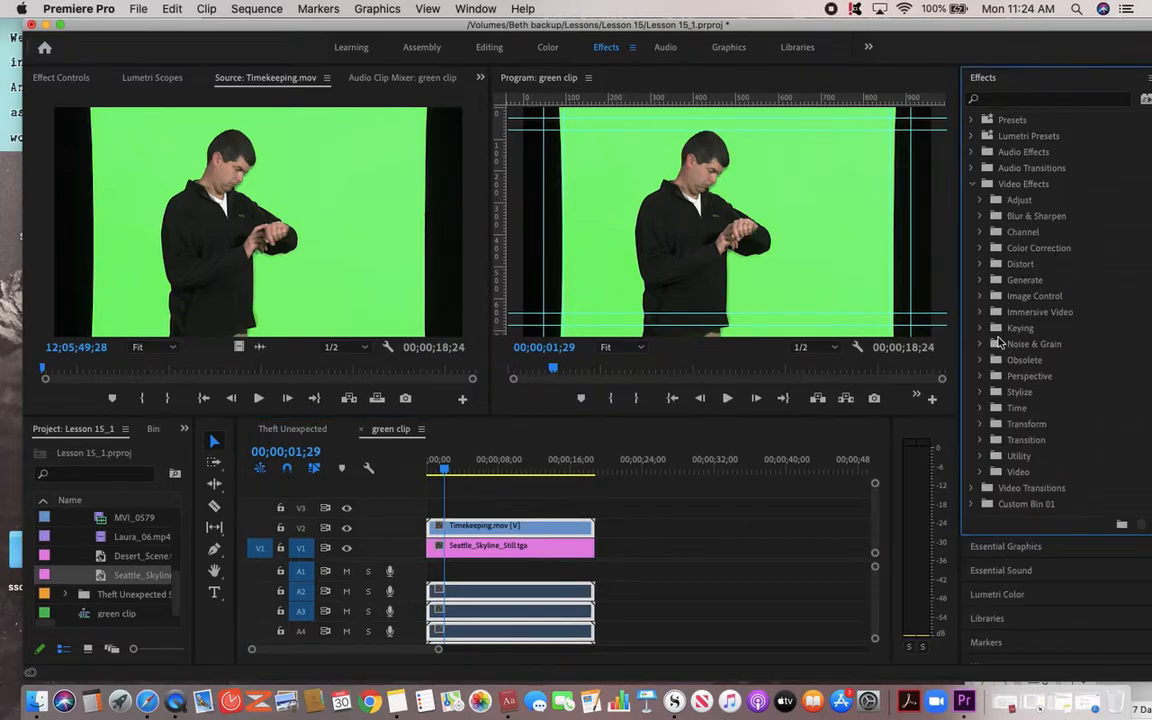
left_click(980, 328)
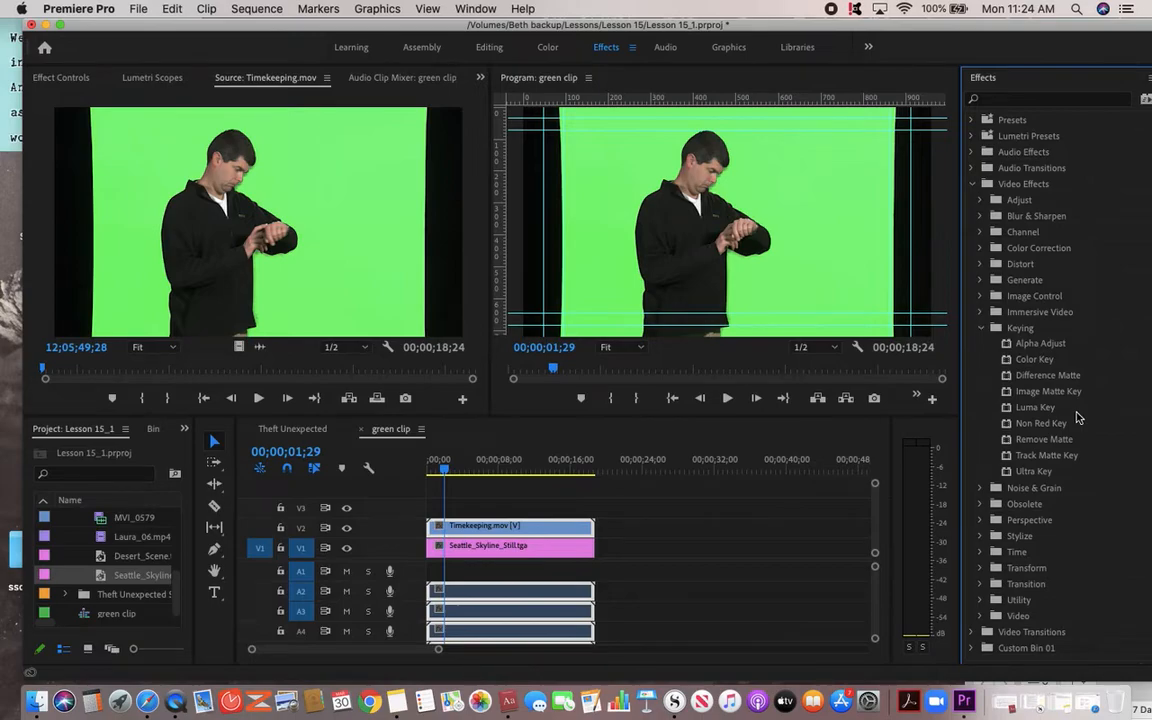
mouse_move(1016, 480)
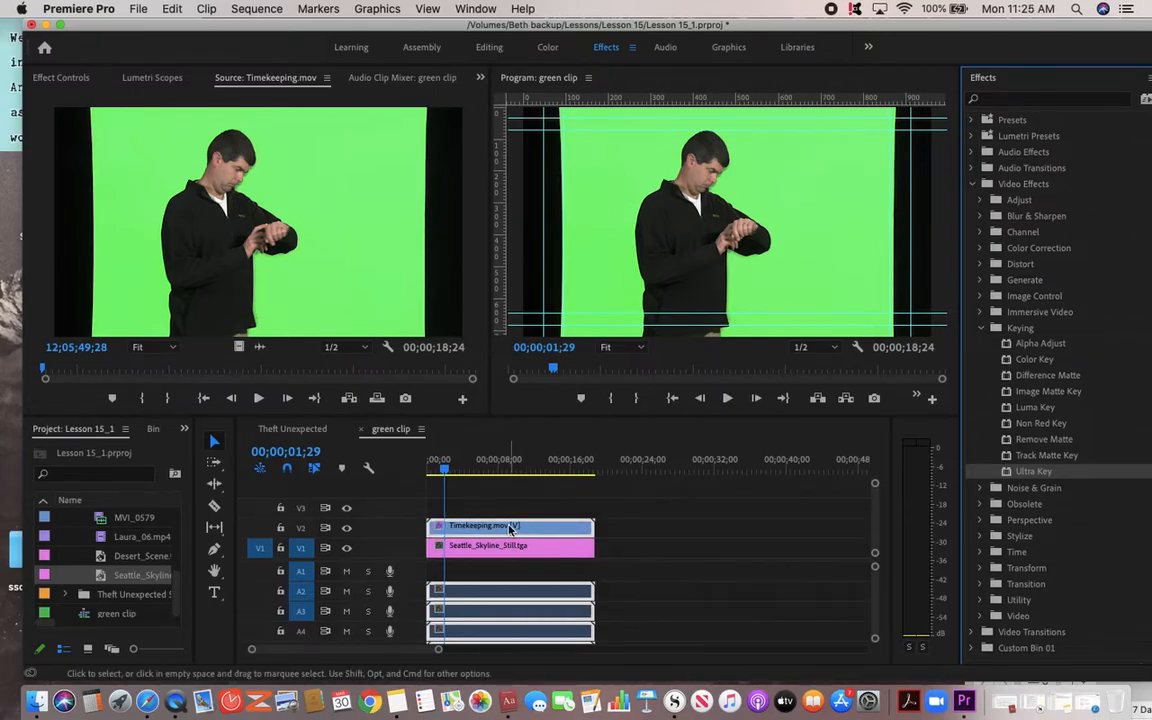
mouse_move(510, 524)
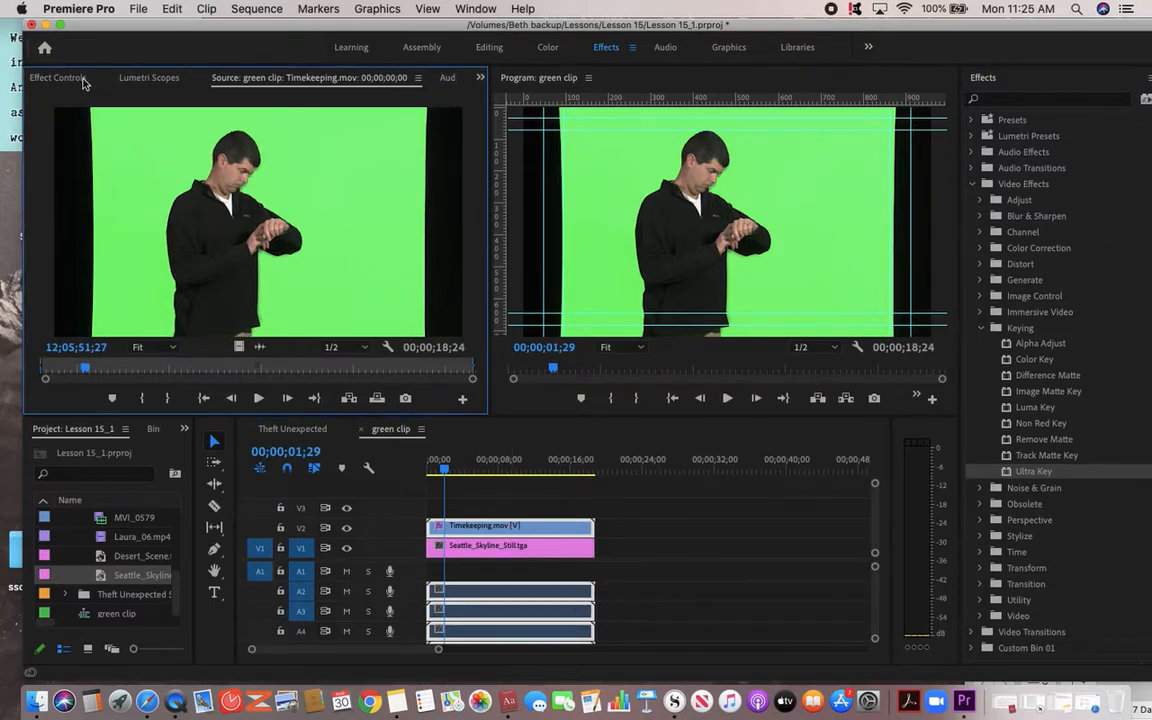
- Show the Ultra Key settings for Timekeeping.mov in Effect Controls
left_click(60, 76)
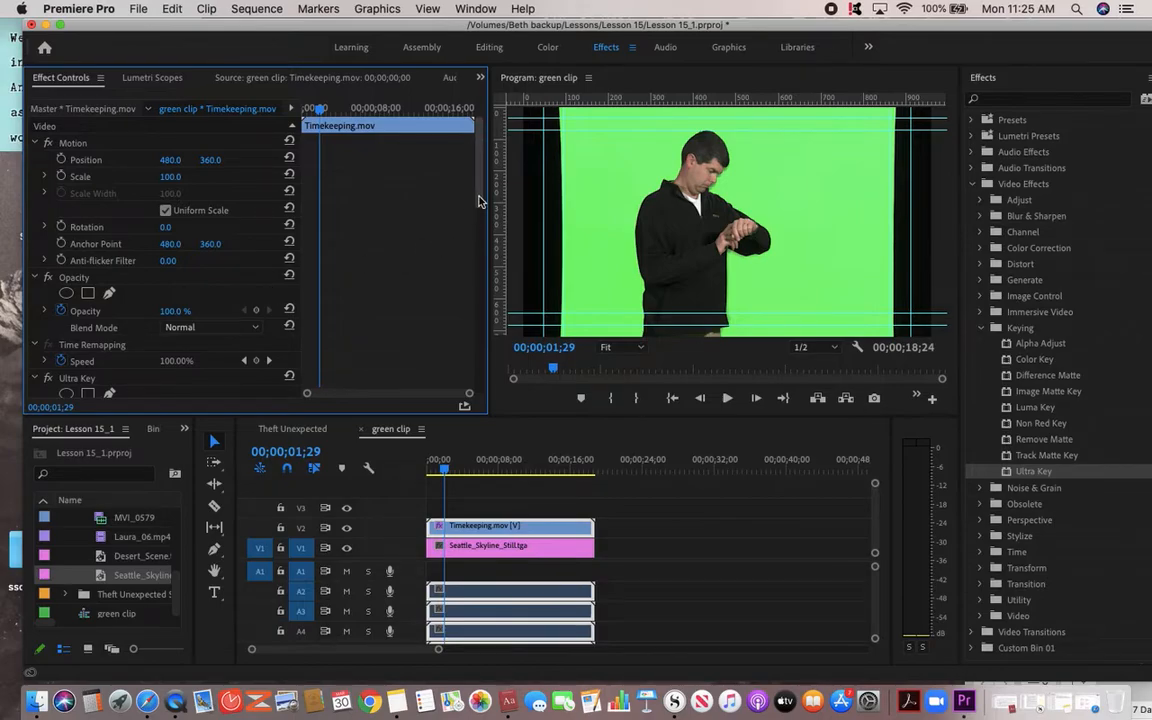
scroll("down", 3)
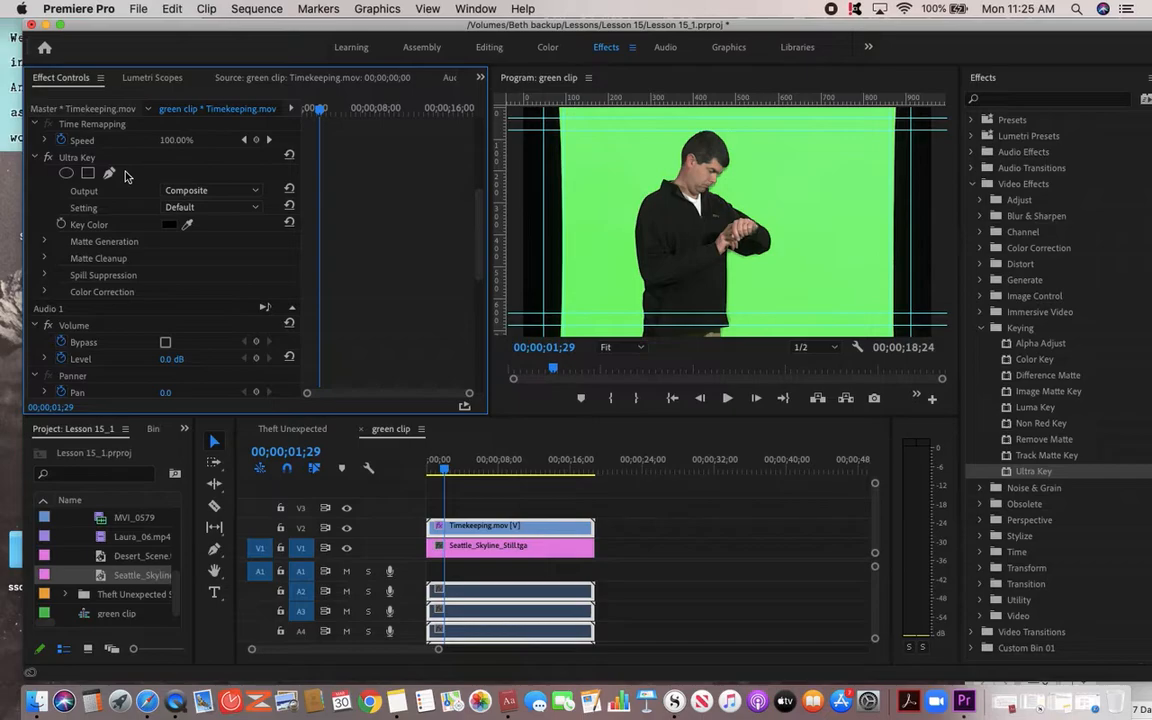
mouse_move(224, 220)
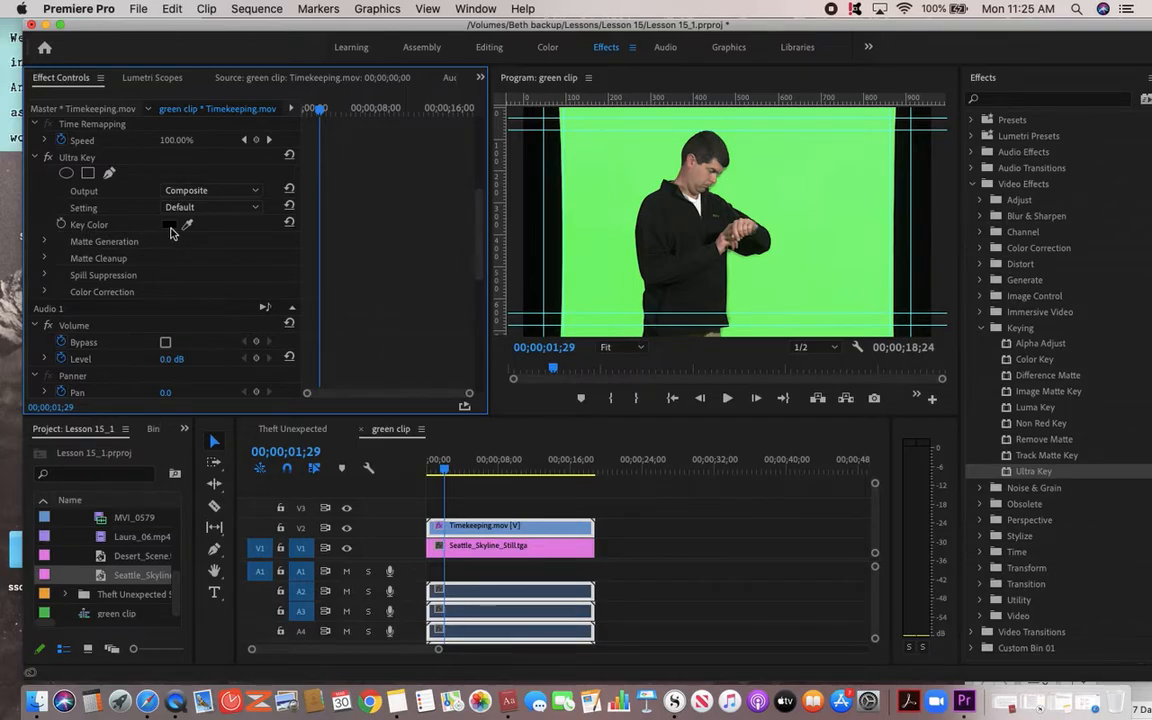
mouse_move(188, 236)
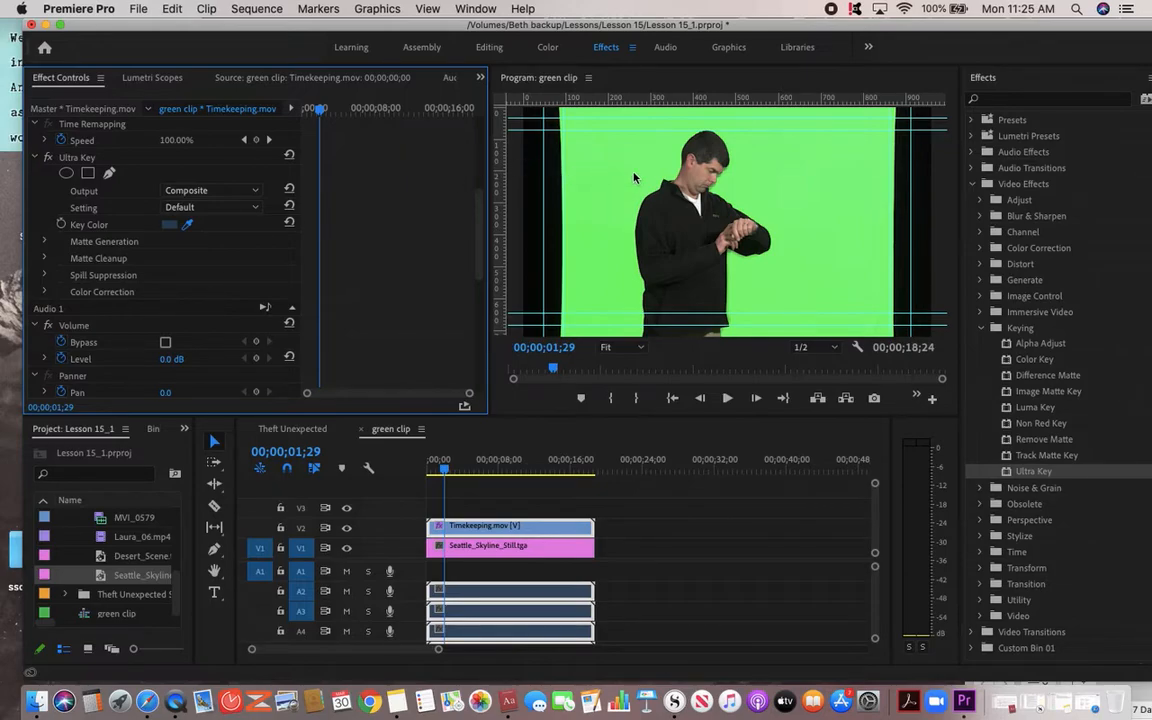
- Sample the green background as Ultra Key's key colour so the skyline shows through
left_click(170, 224)
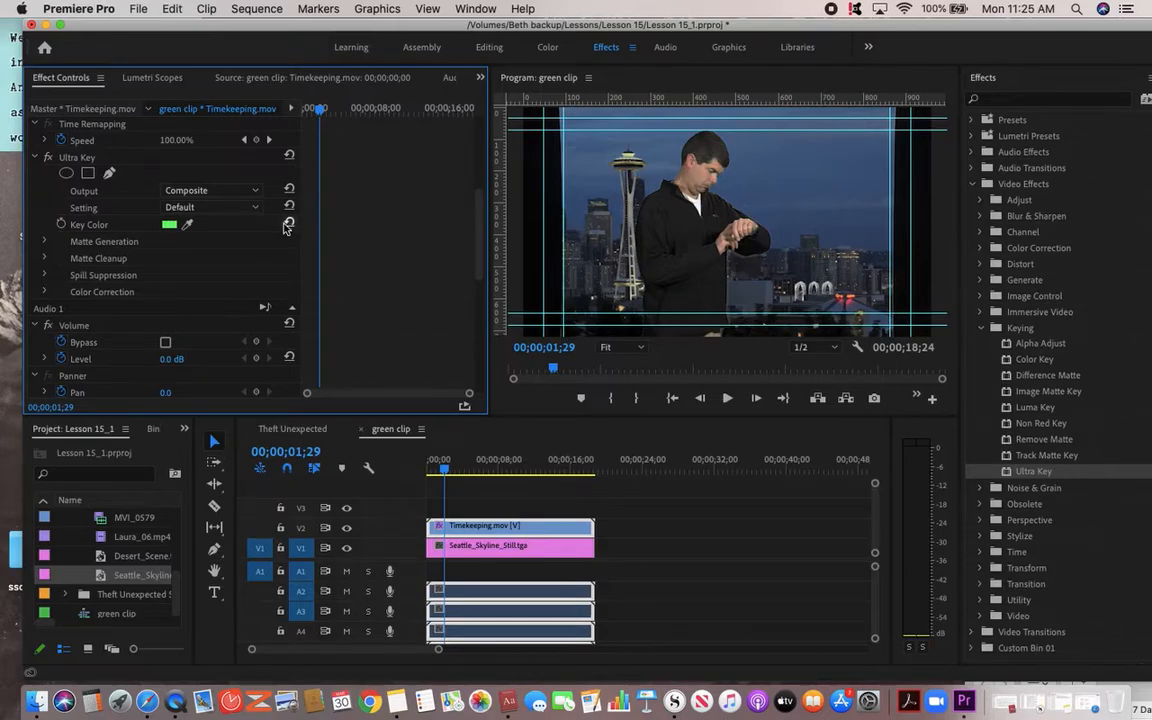
mouse_move(252, 256)
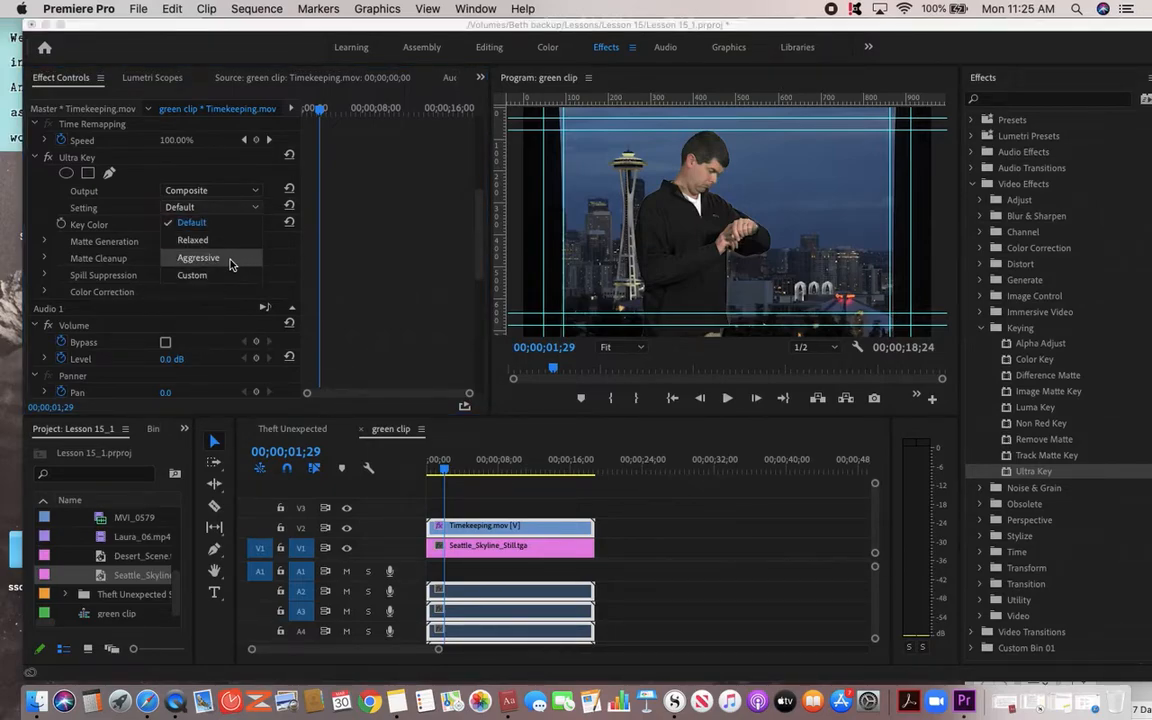
- Compare Ultra Key's Default setting and settle on Aggressive
left_click(198, 256)
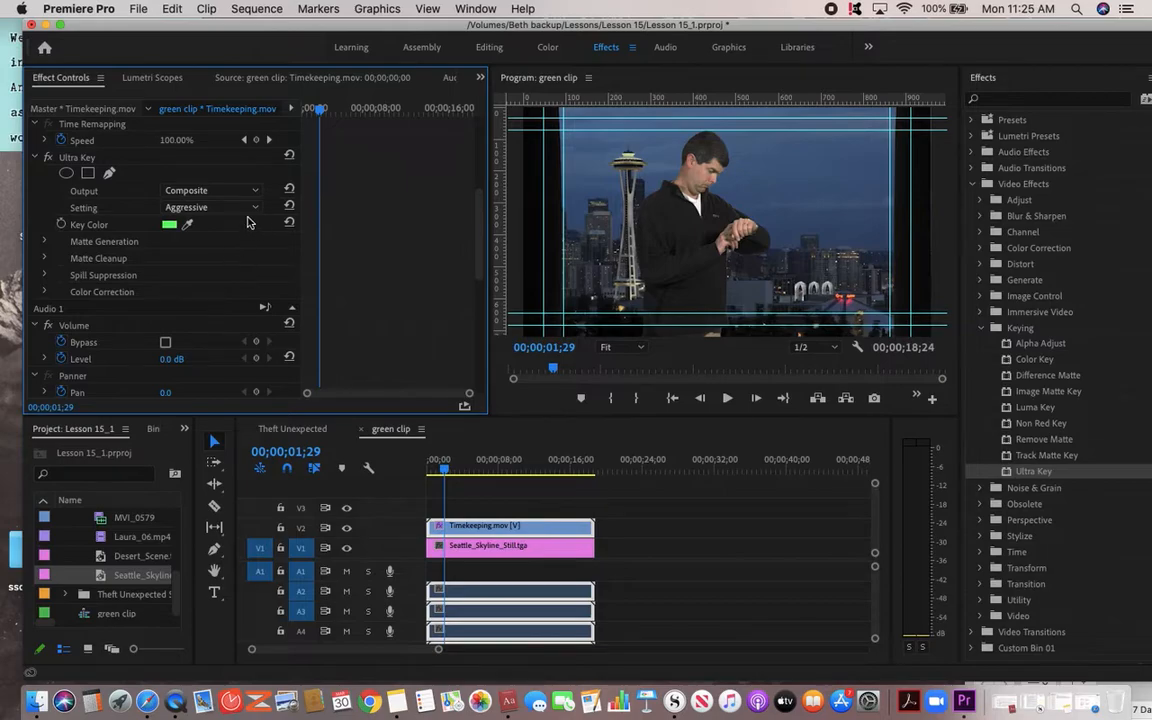
left_click(210, 206)
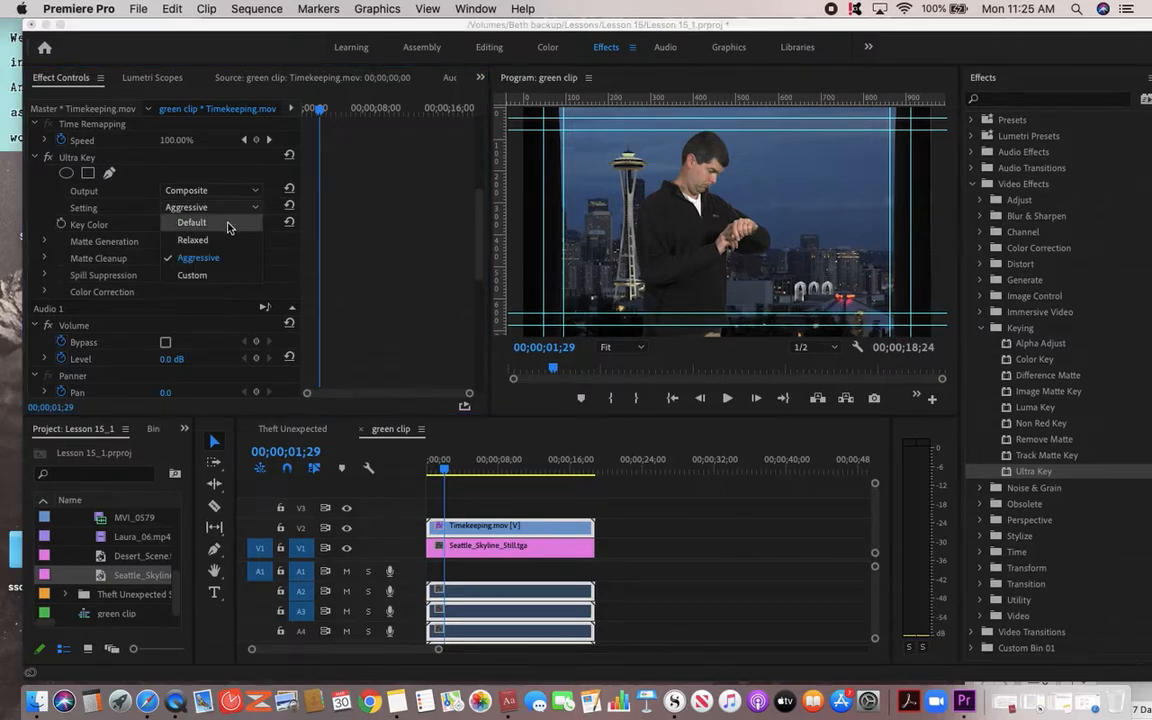
left_click(192, 222)
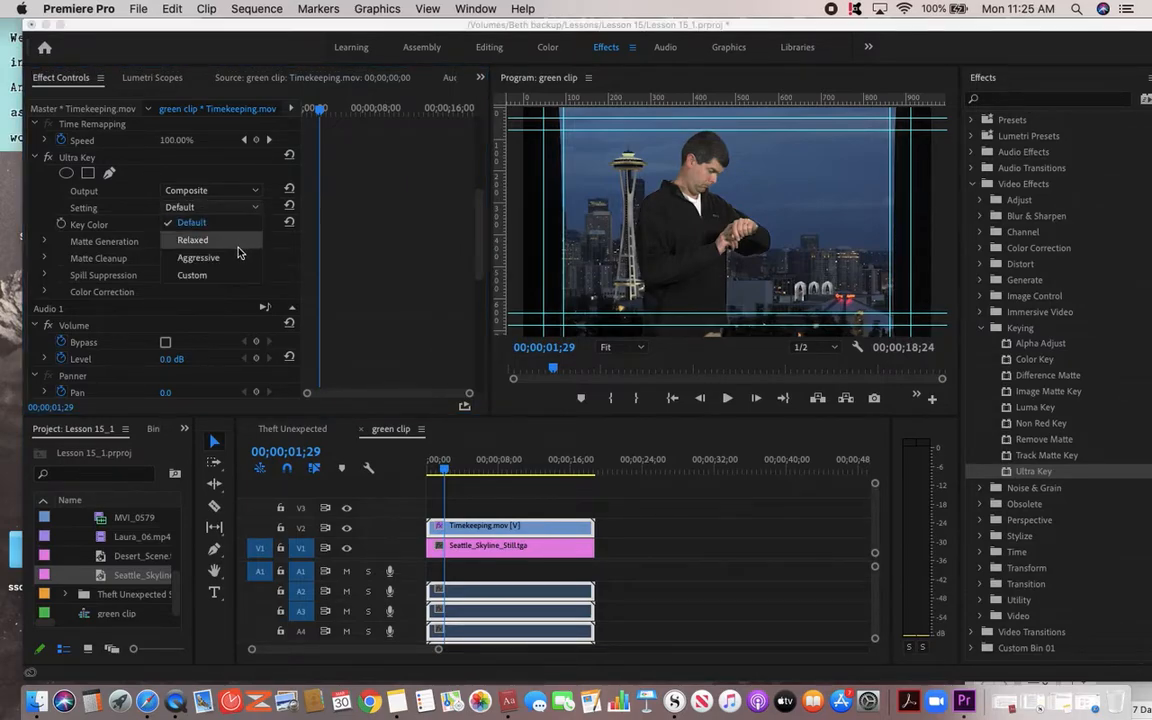
left_click(198, 256)
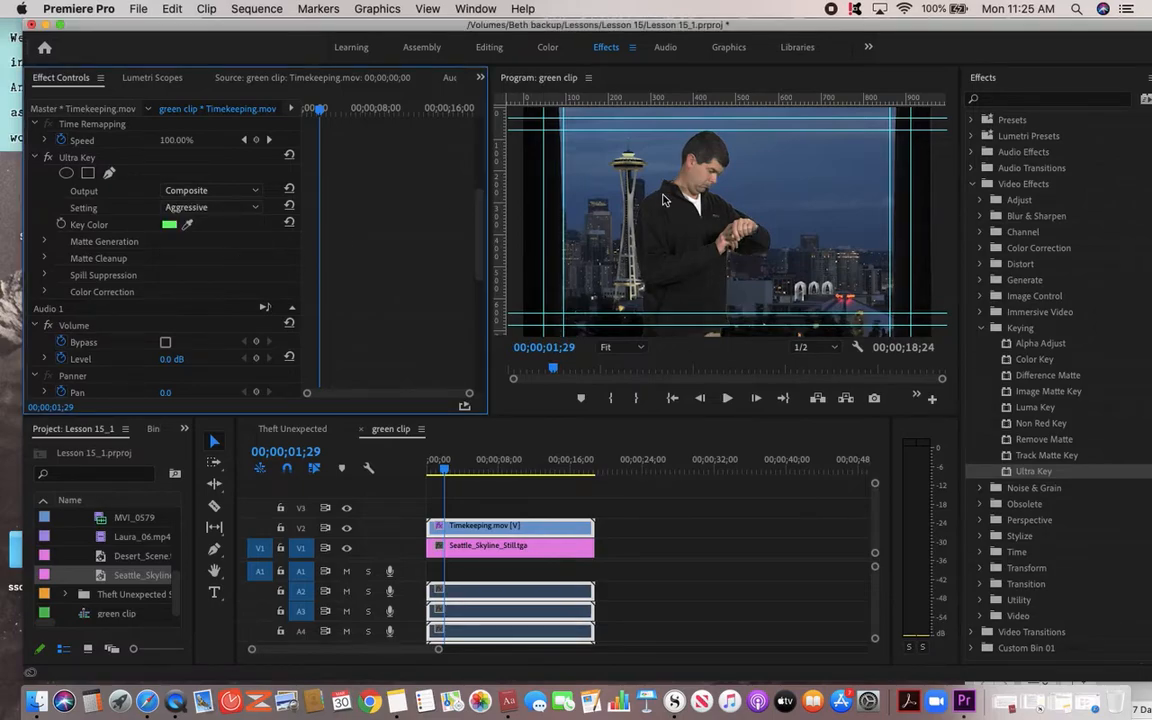
mouse_move(722, 158)
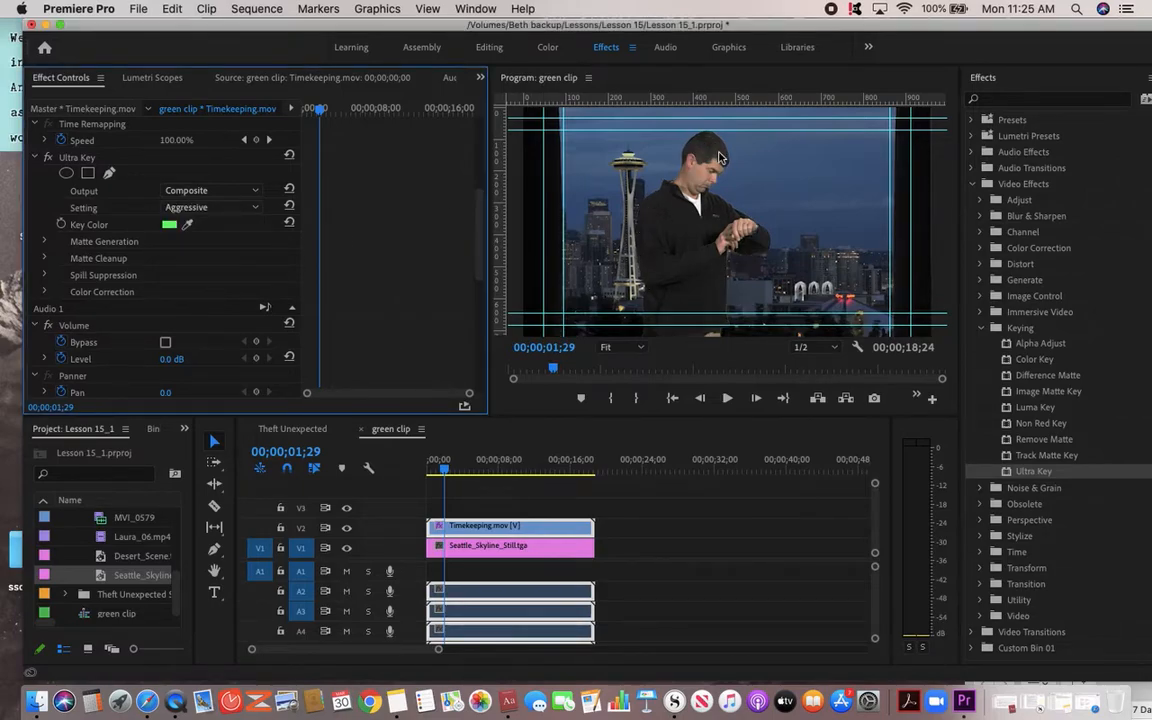
mouse_move(744, 184)
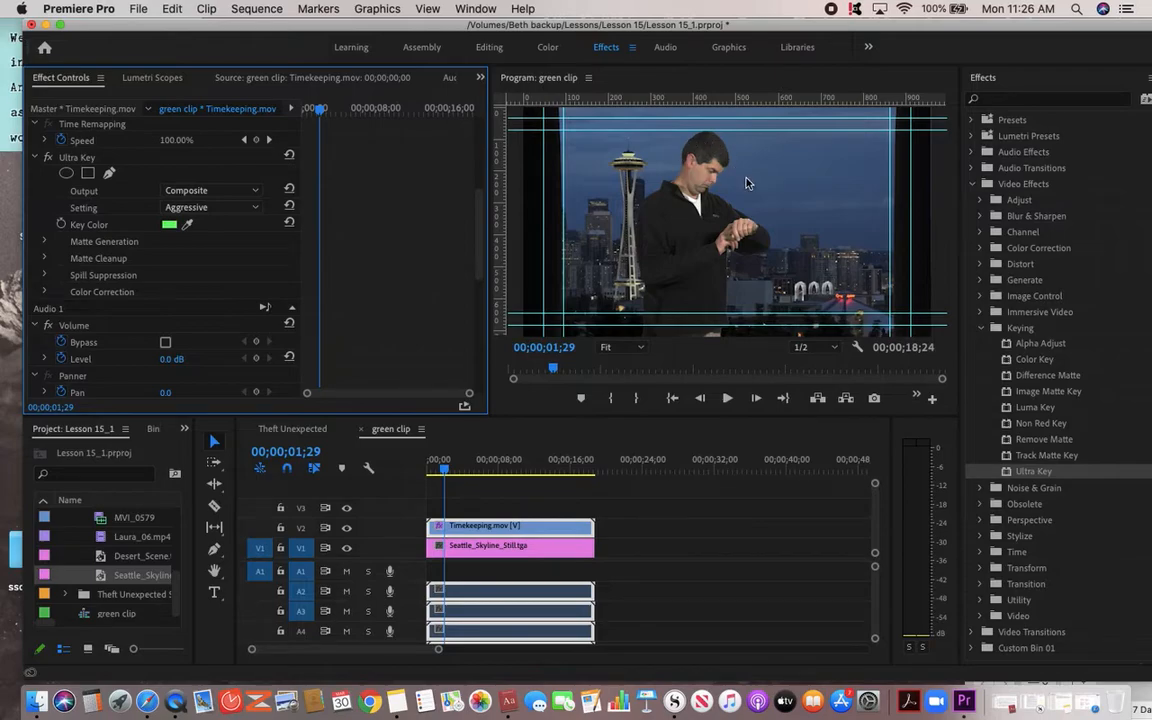
mouse_move(692, 140)
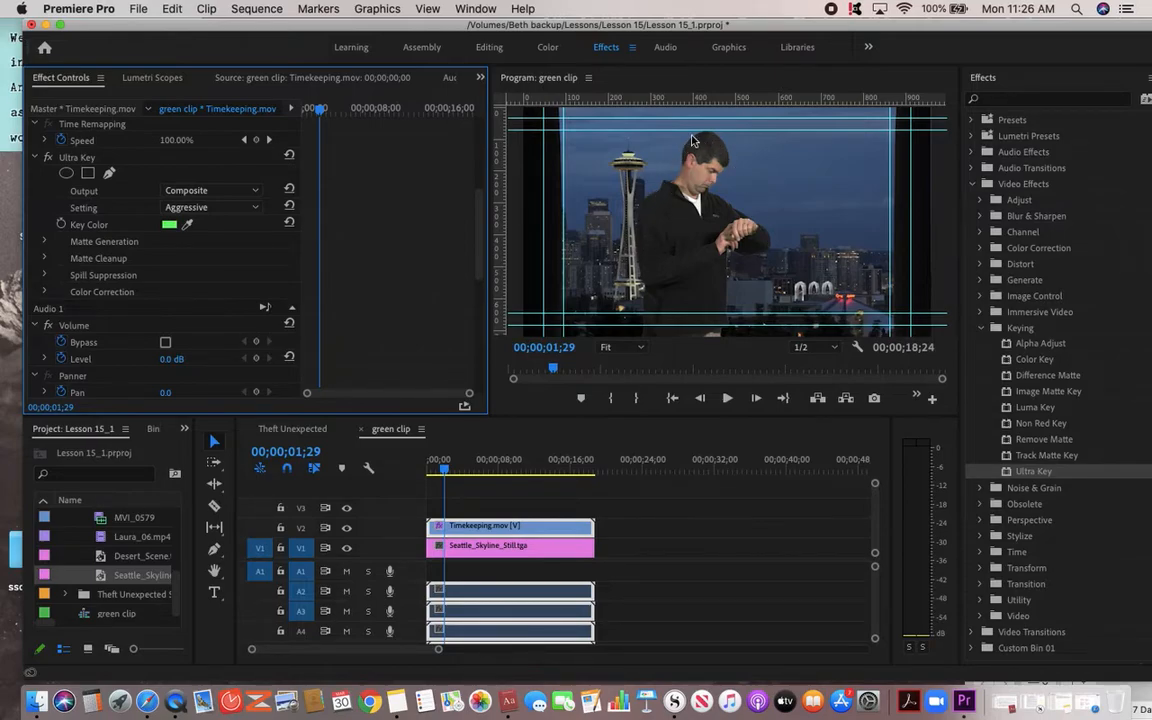
mouse_move(800, 224)
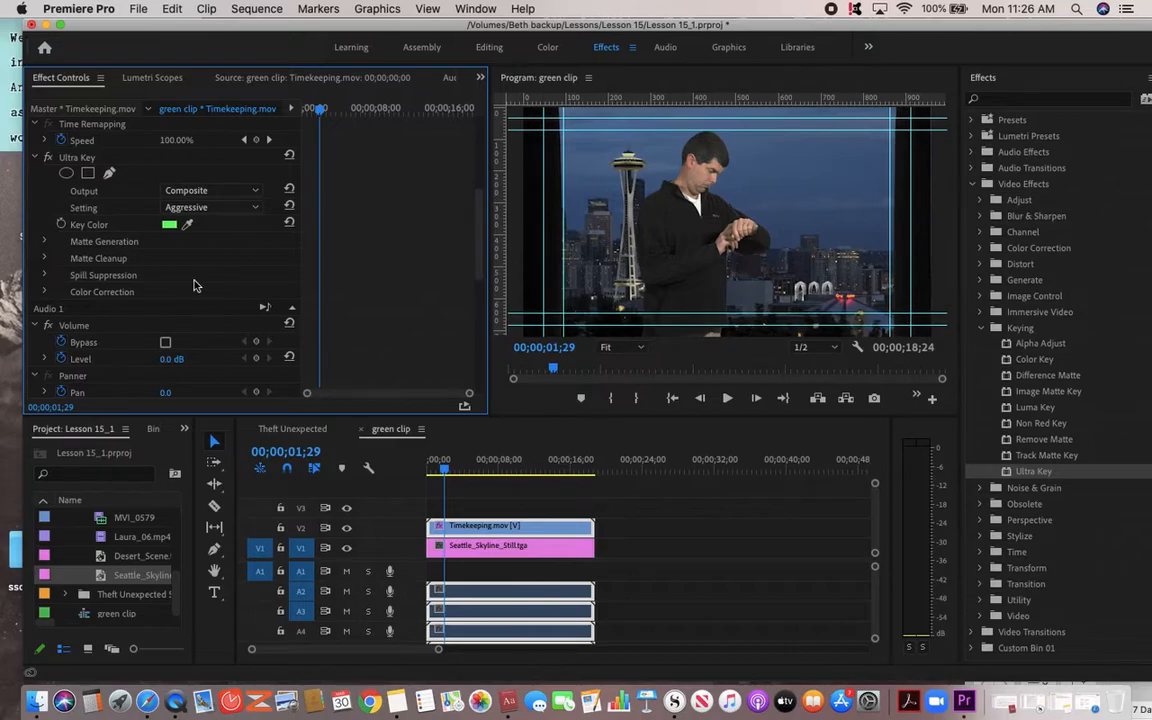
- Reveal Spill Suppression, then select the Seattle skyline clip to show its Motion and Opacity
left_click(44, 276)
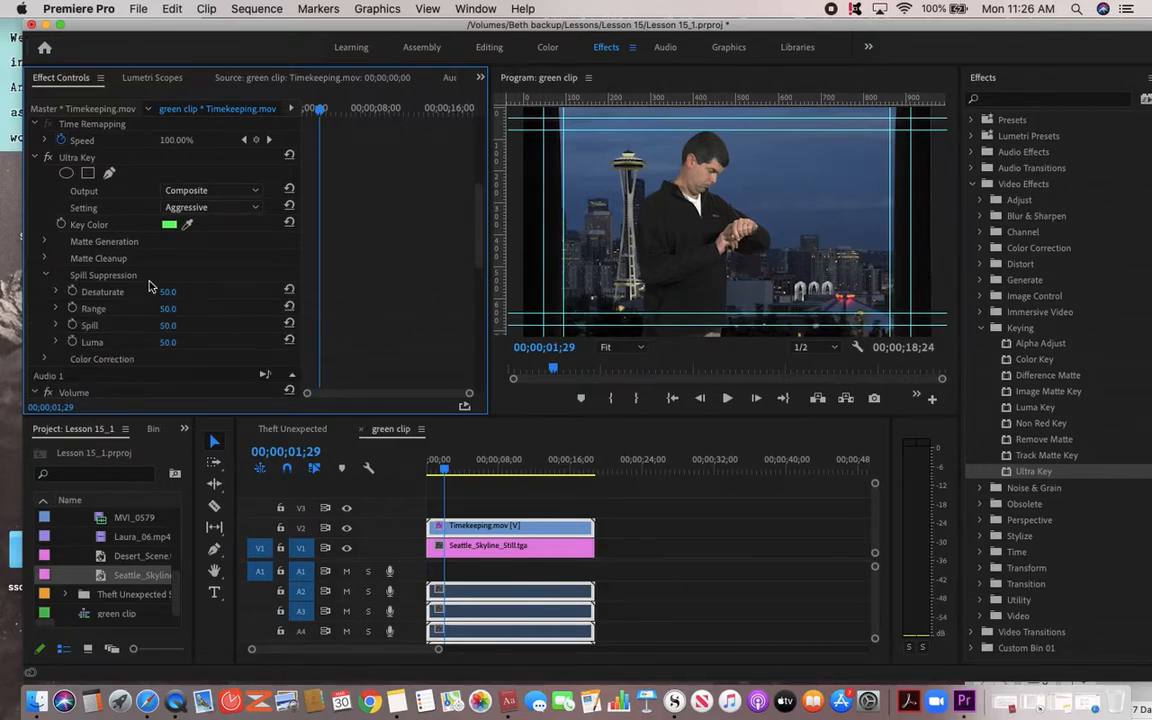
mouse_move(156, 312)
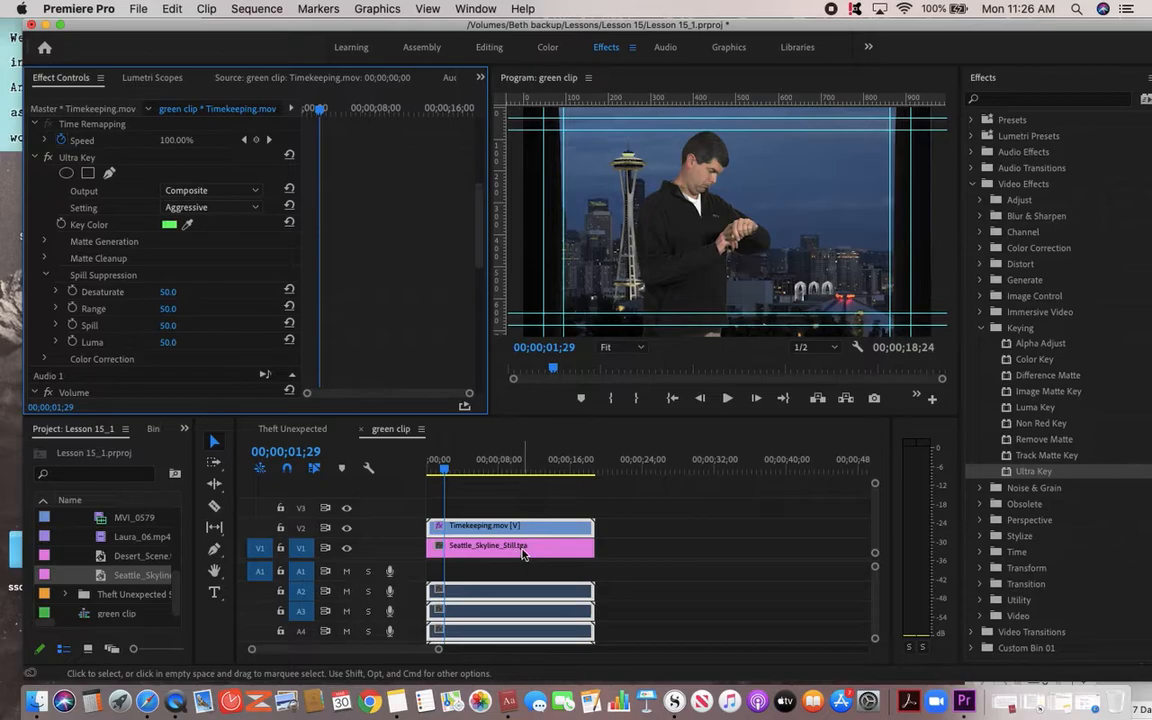
left_click(510, 544)
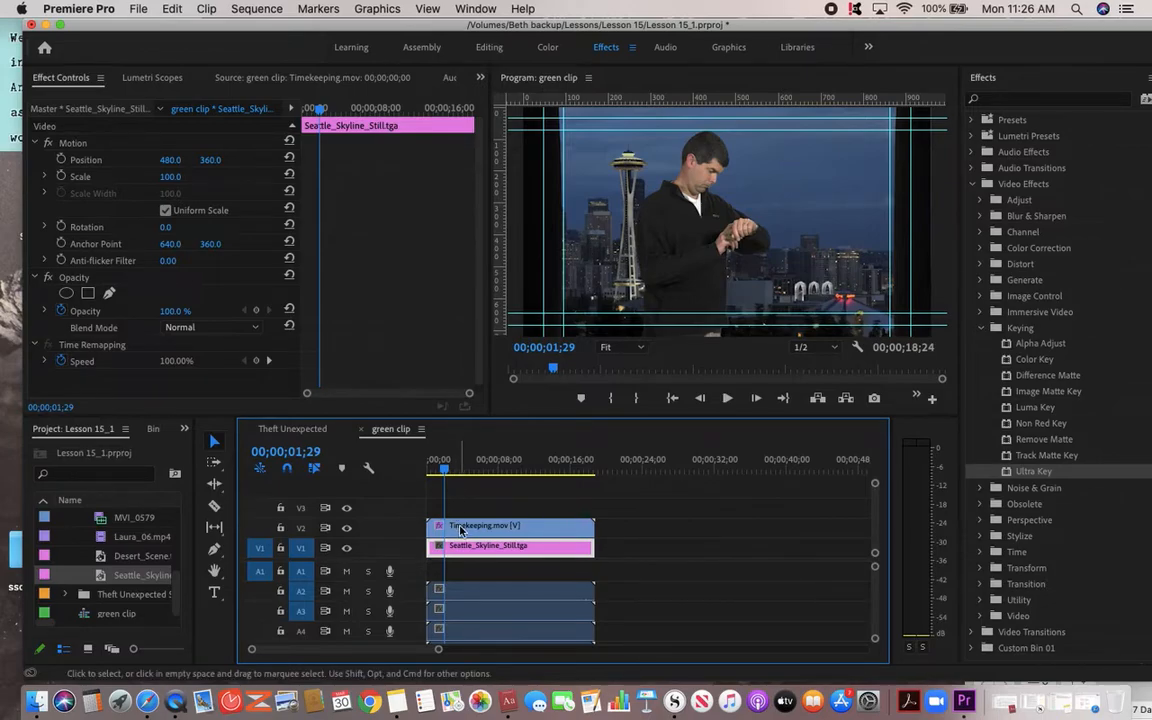
- Scale the Timekeeping clip to 115 via Motion > Scale in Effect Controls
left_click(484, 524)
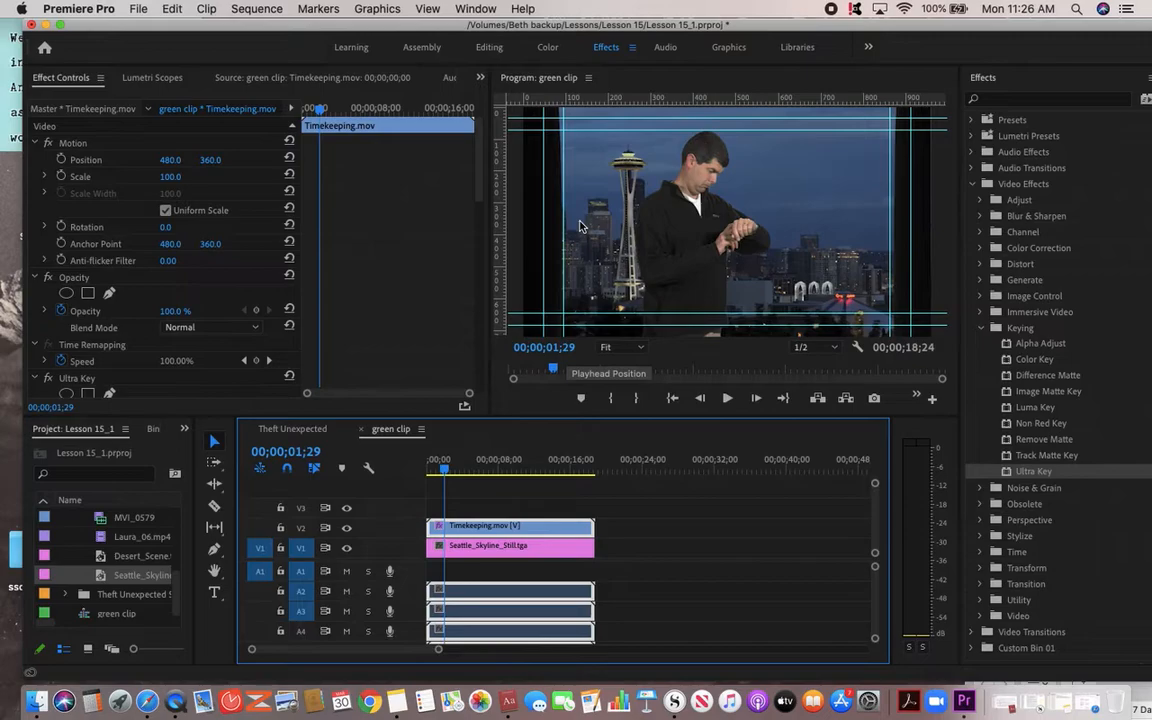
mouse_move(408, 196)
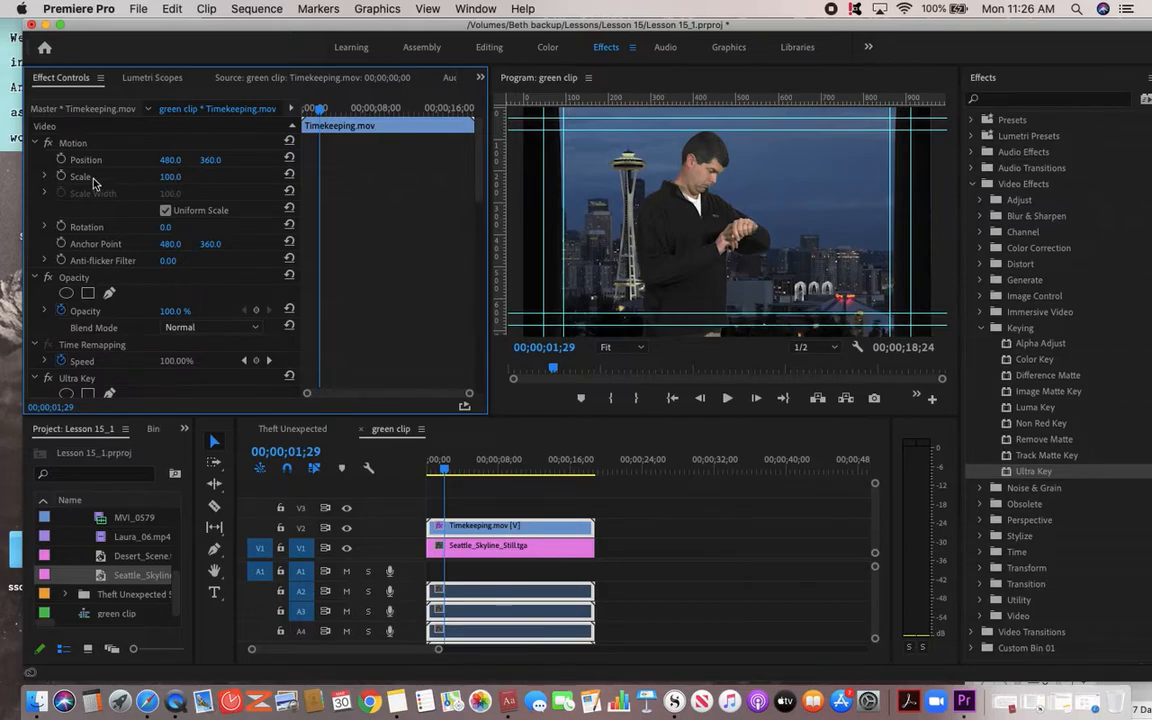
left_click(44, 176)
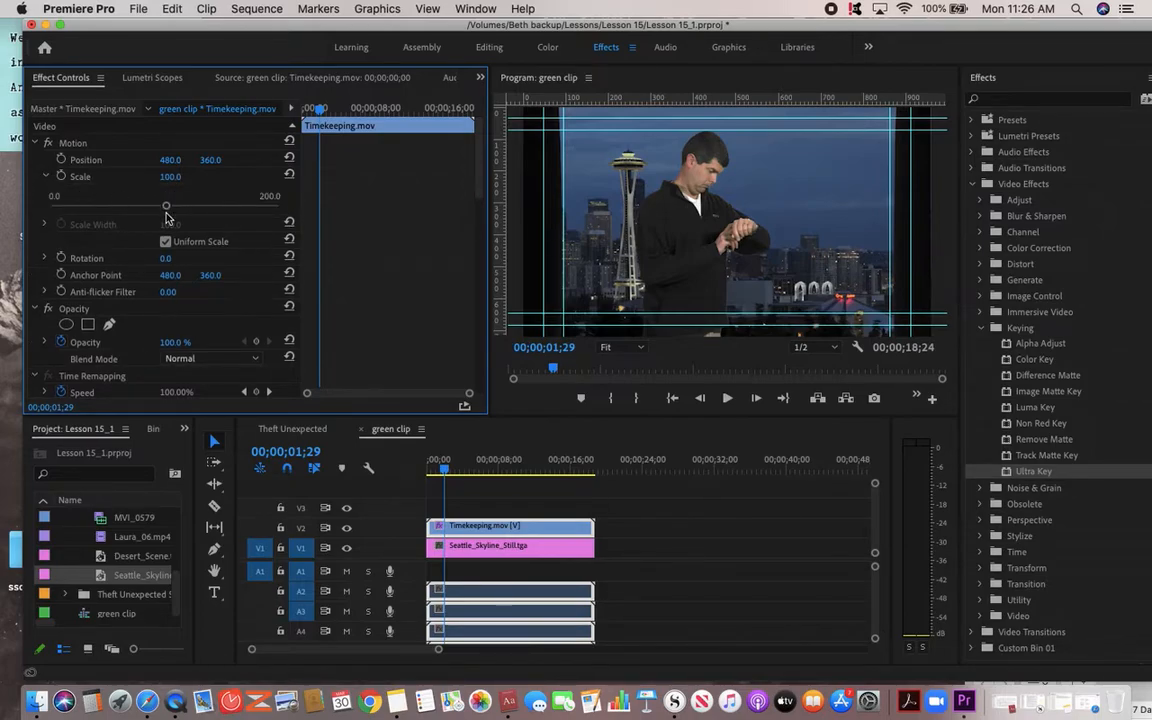
left_click_drag(168, 206, 184, 206)
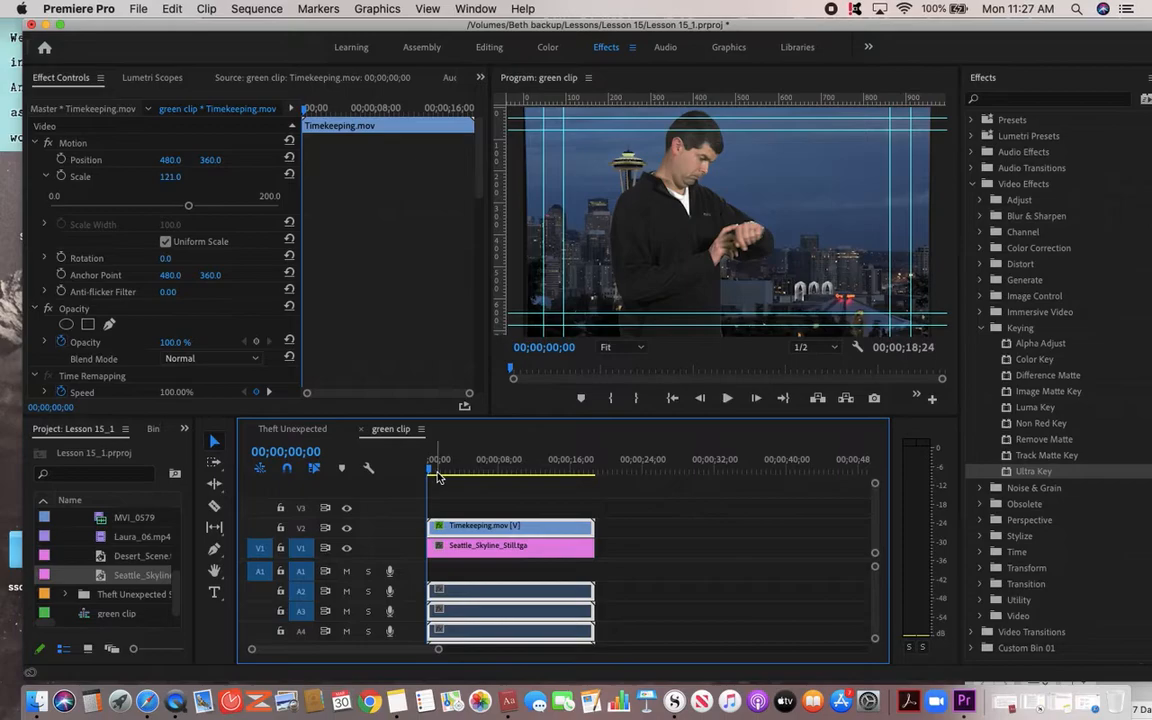
- Play back the green clip sequence to review the keyed man over the skyline
left_click(728, 398)
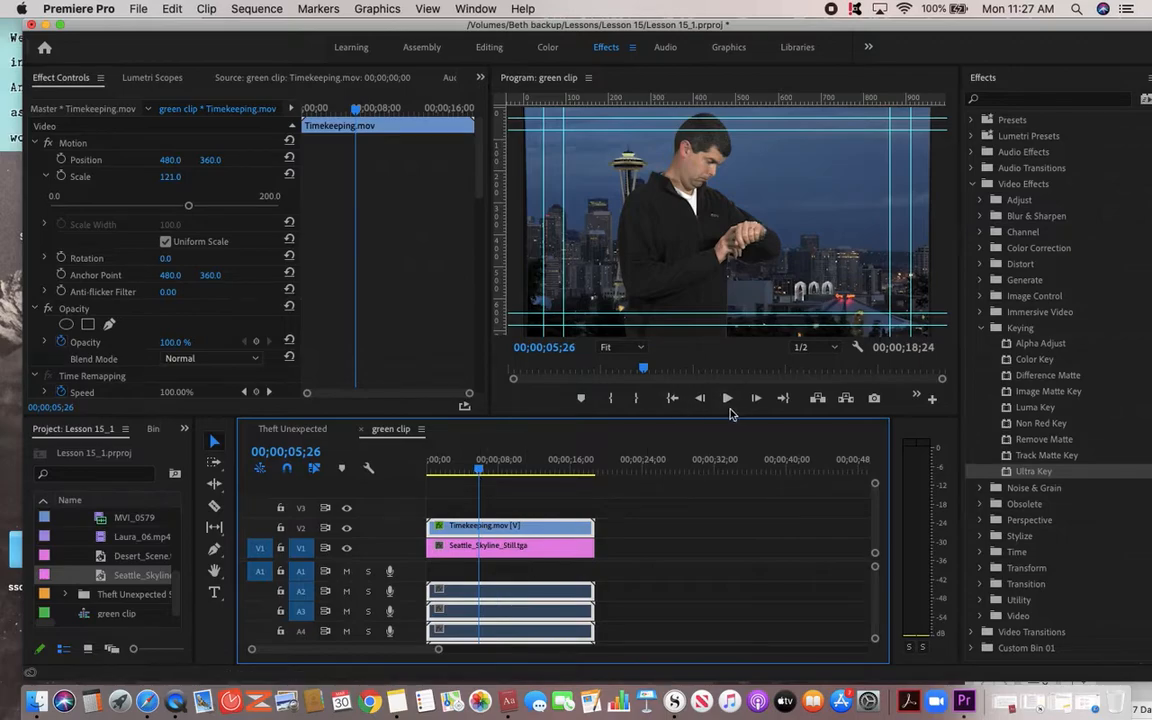
mouse_move(728, 398)
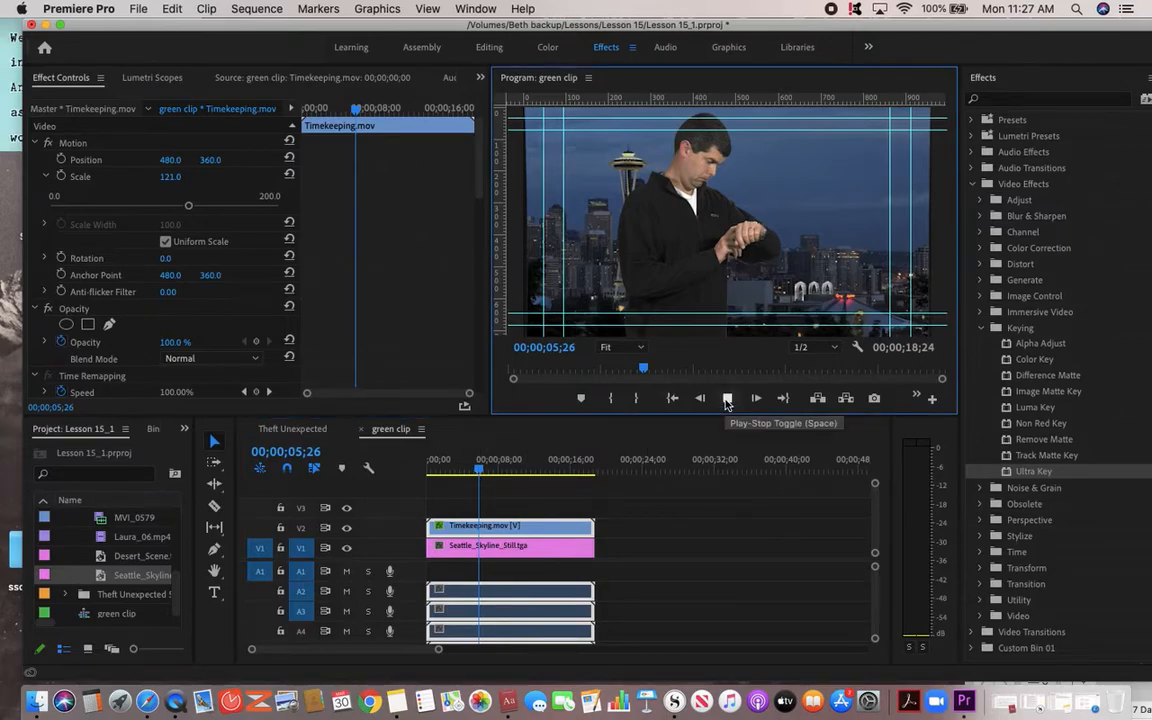
left_click(728, 398)
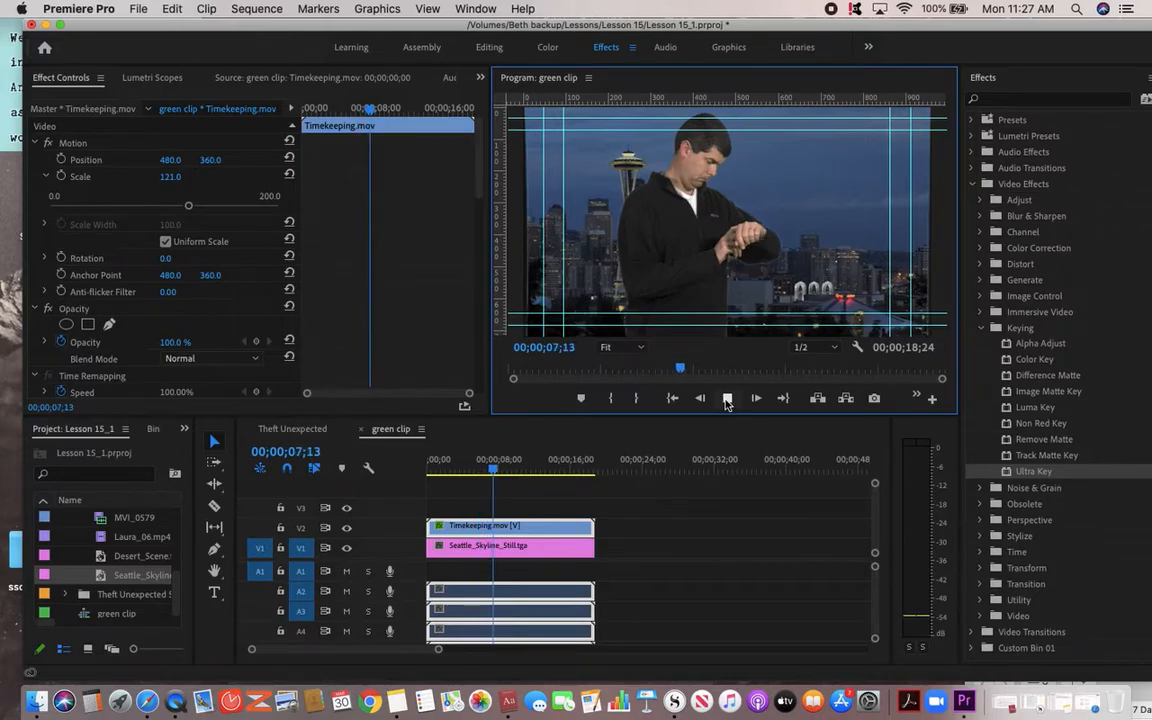
left_click(728, 398)
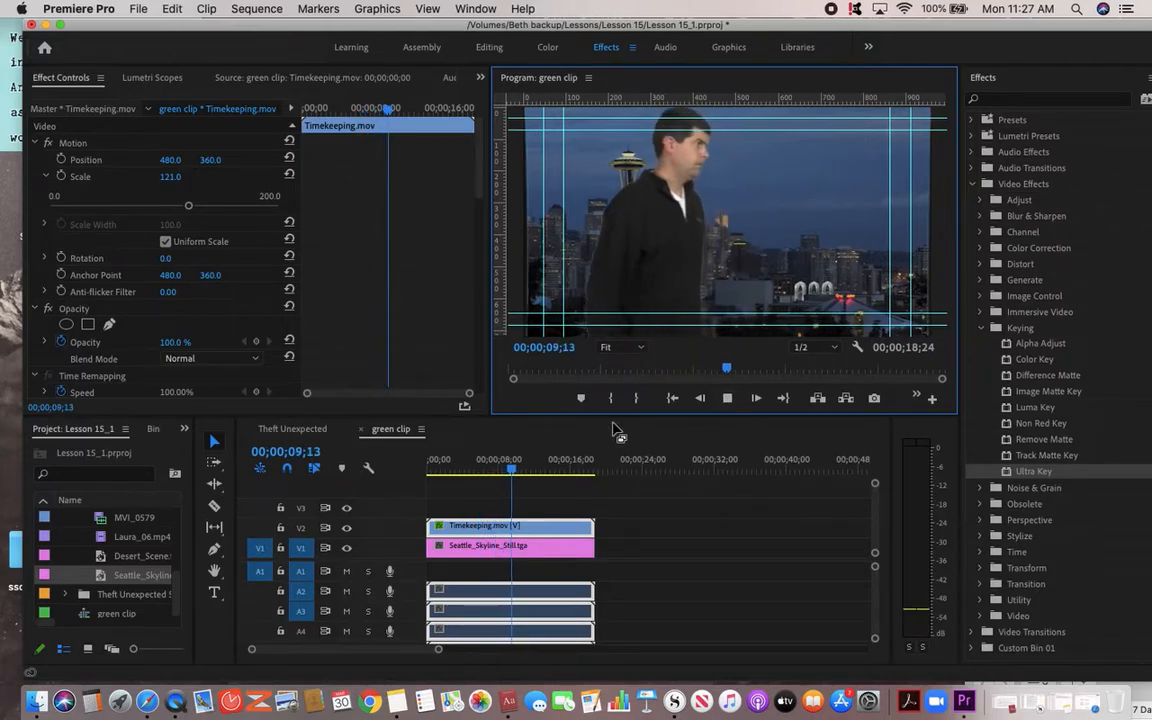